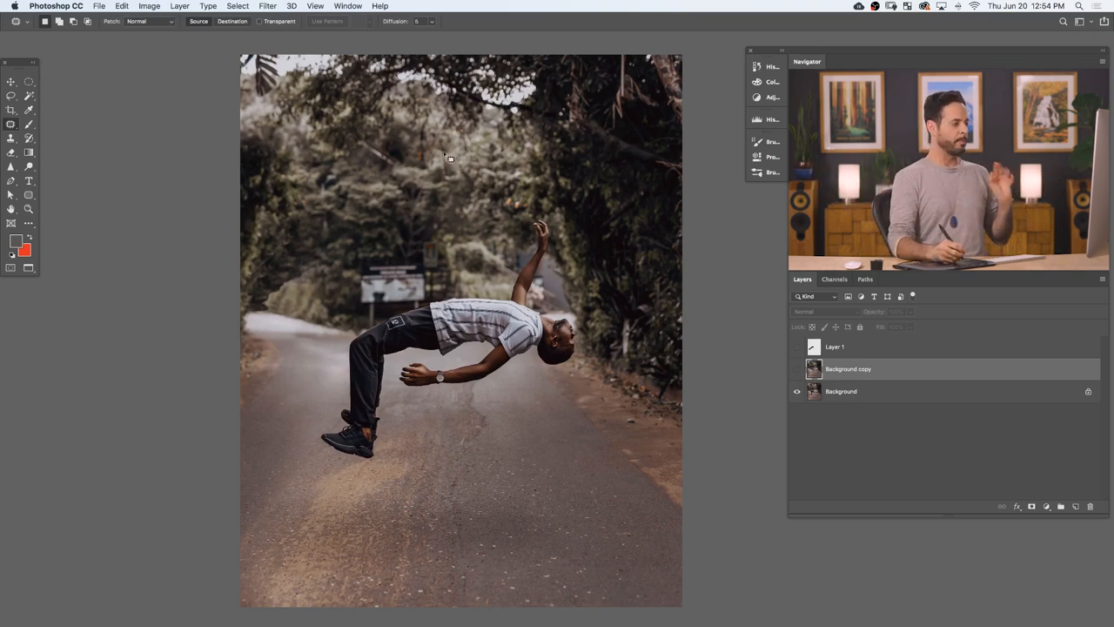
- Make the original Background layer active for tracing the man's legs
{"action": "left_click", "coordinate": [841, 391]}
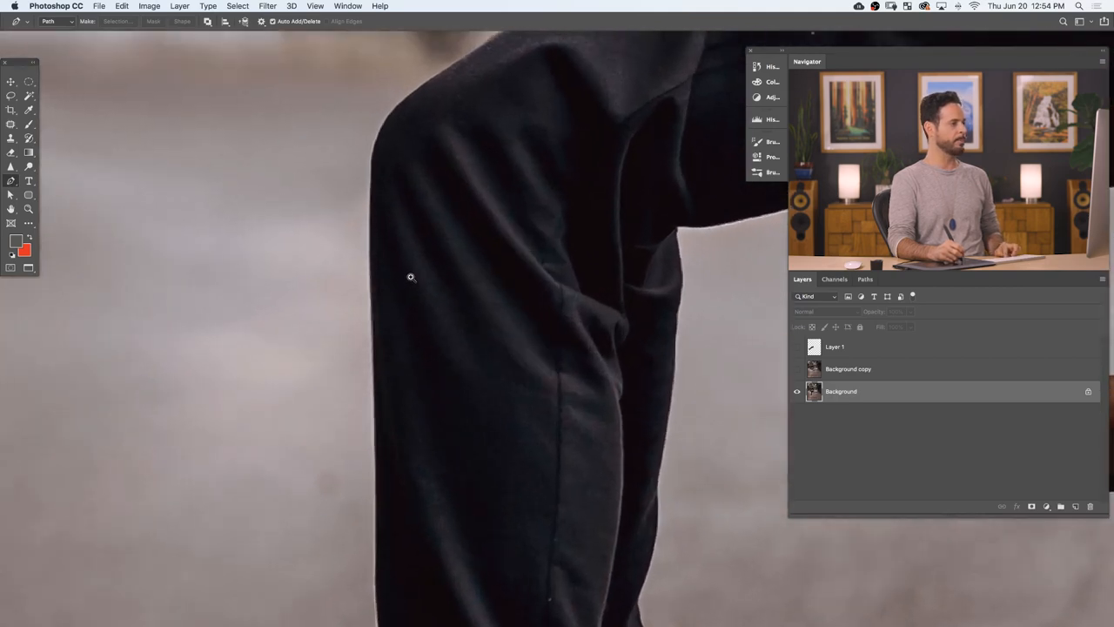
- Trace the trouser leg edge with Pen points, convert the path to a selection, and duplicate it
{"action": "left_click", "coordinate": [370, 253]}
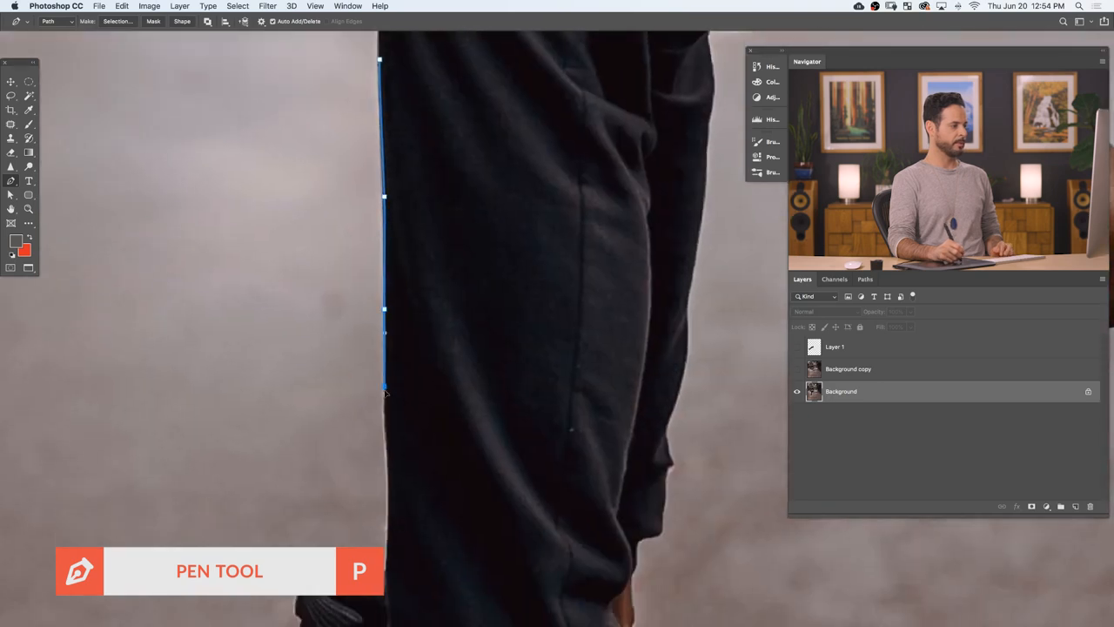
{"action": "left_click", "coordinate": [392, 478]}
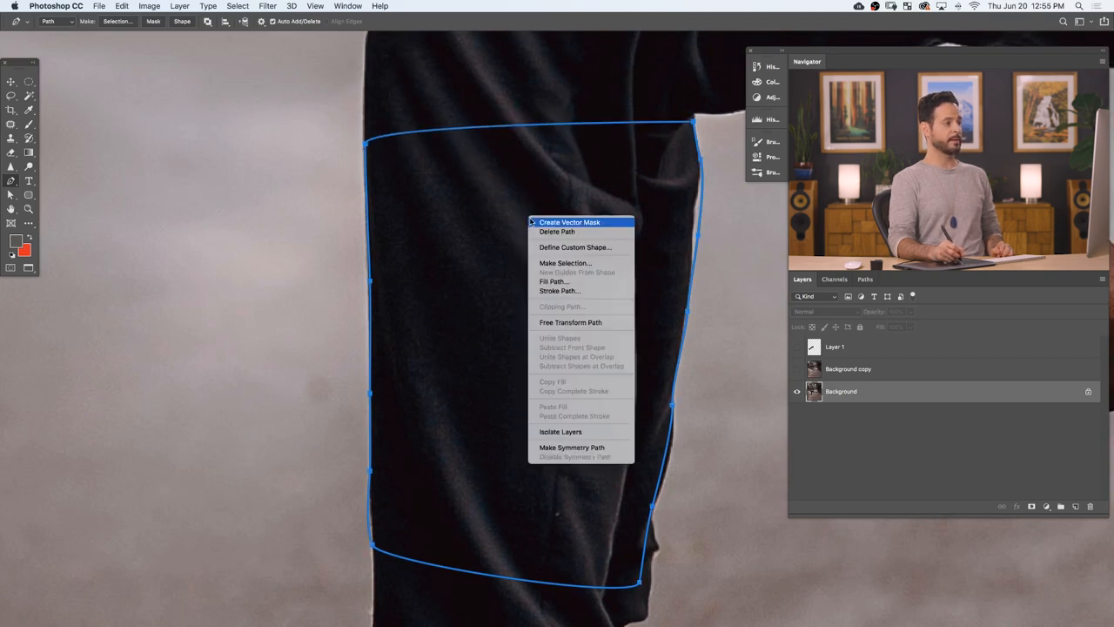
{"action": "mouse_move", "coordinate": [588, 302]}
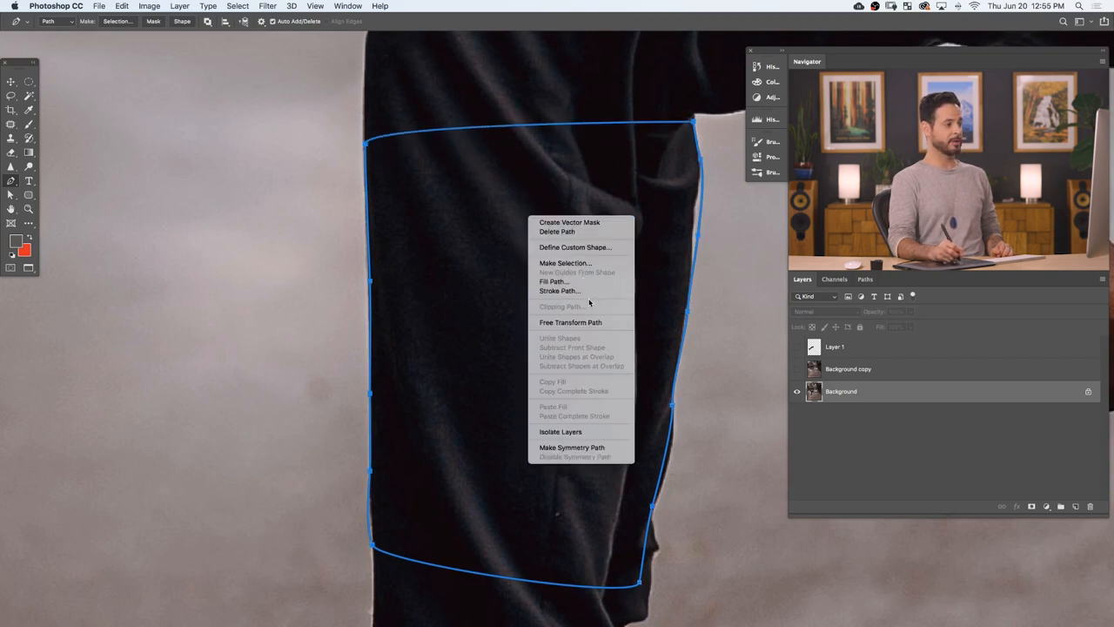
{"action": "left_click", "coordinate": [566, 263]}
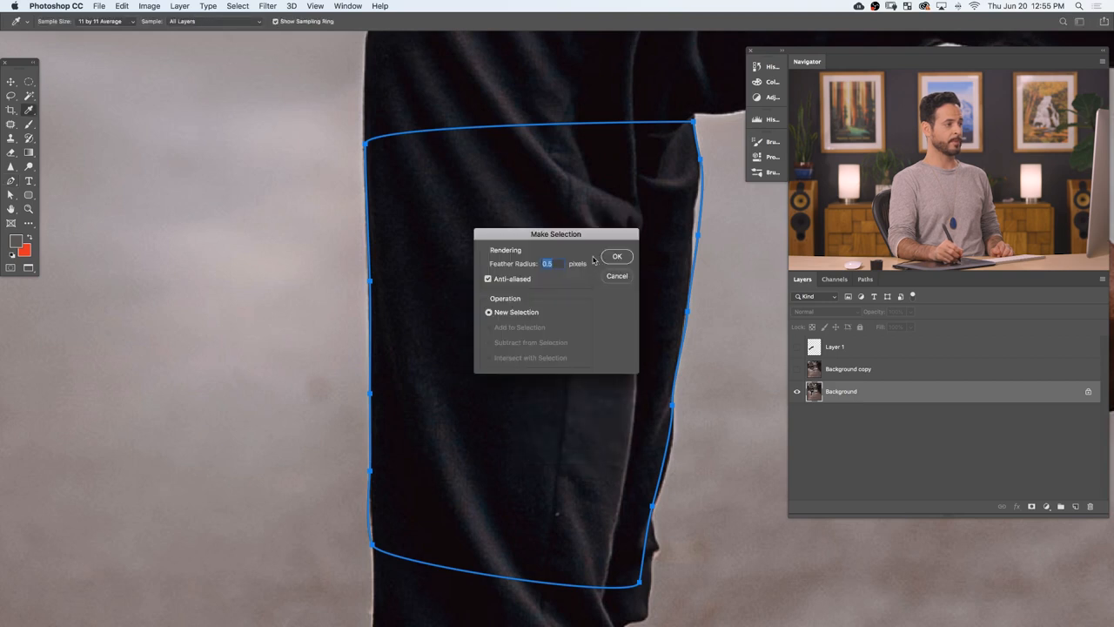
{"action": "left_click", "coordinate": [617, 256]}
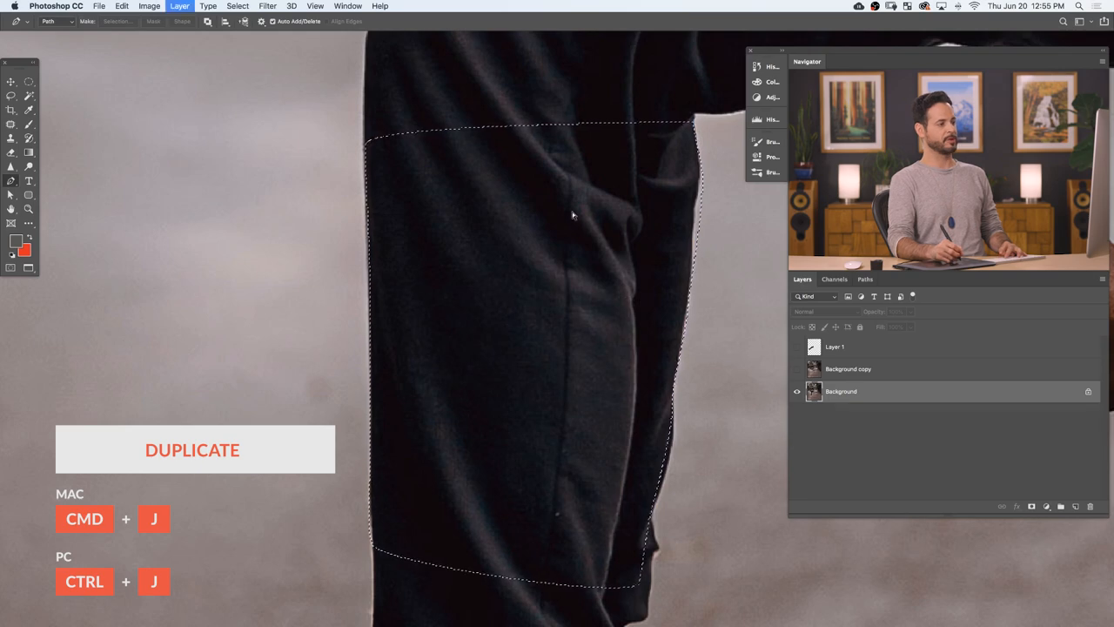
{"action": "key", "text": "cmd+j"}
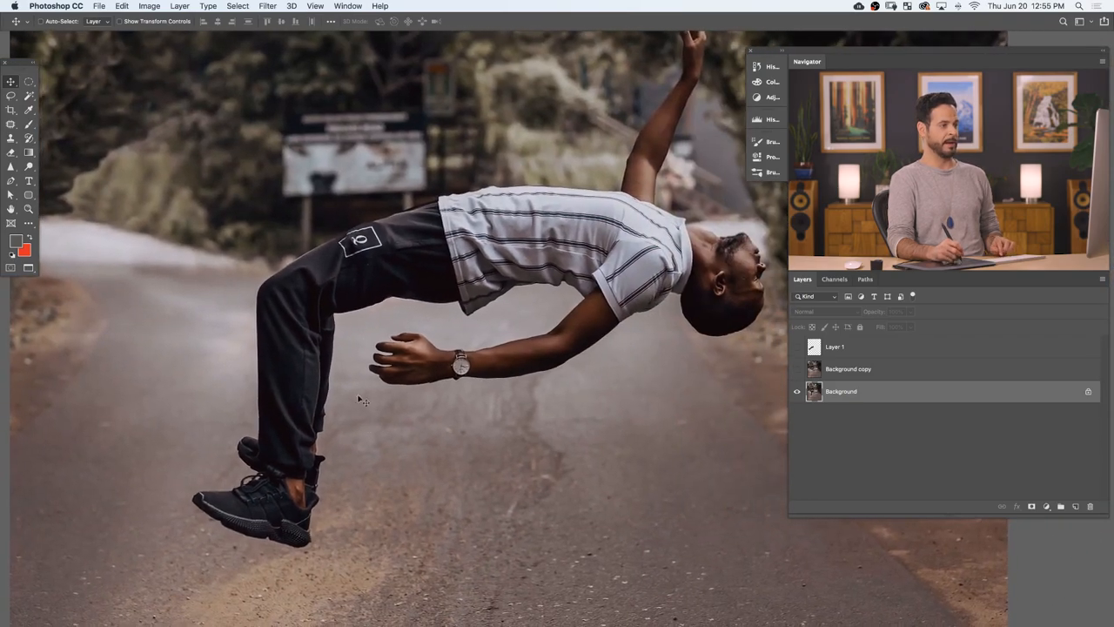
- Show the Paths panel and load the Legs path as a 1.5-pixel feathered selection
{"action": "left_click", "coordinate": [866, 278]}
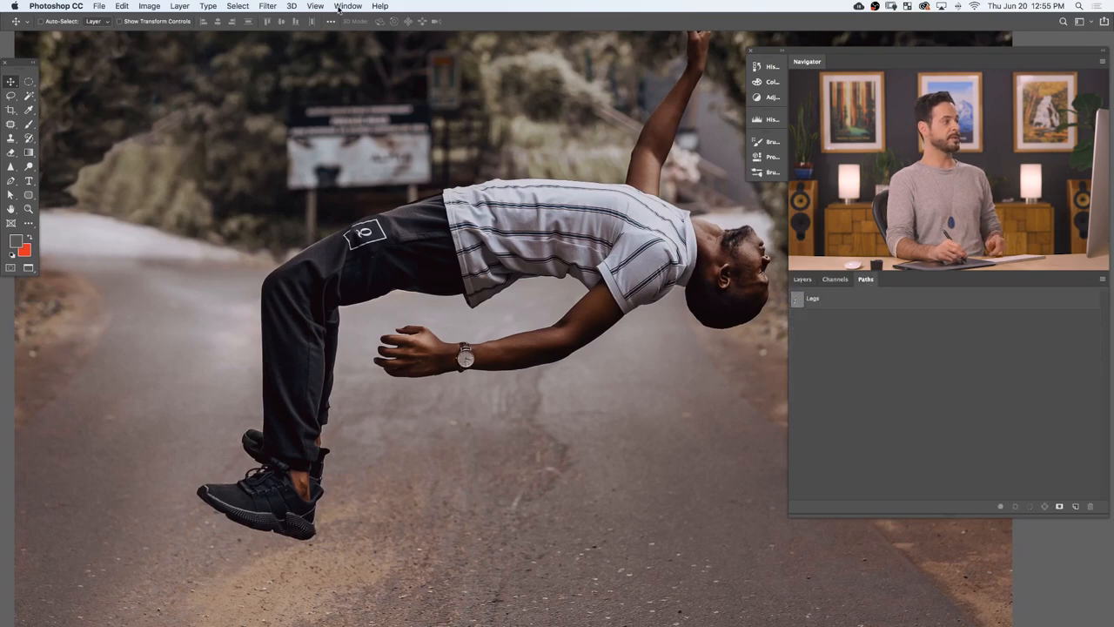
{"action": "left_click", "coordinate": [347, 6]}
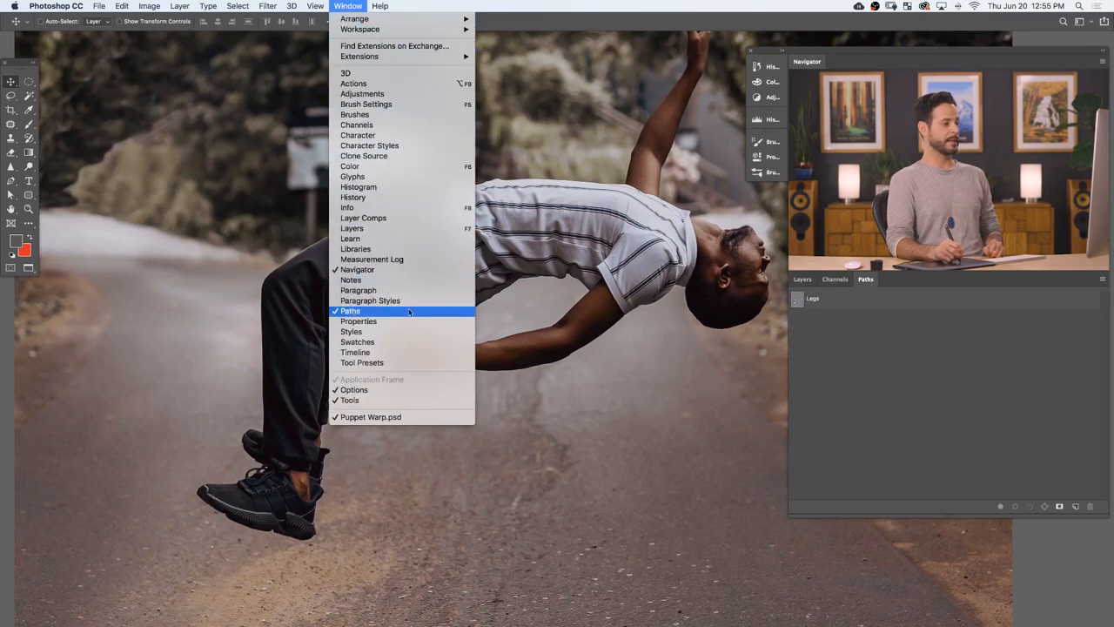
{"action": "left_click", "coordinate": [350, 311]}
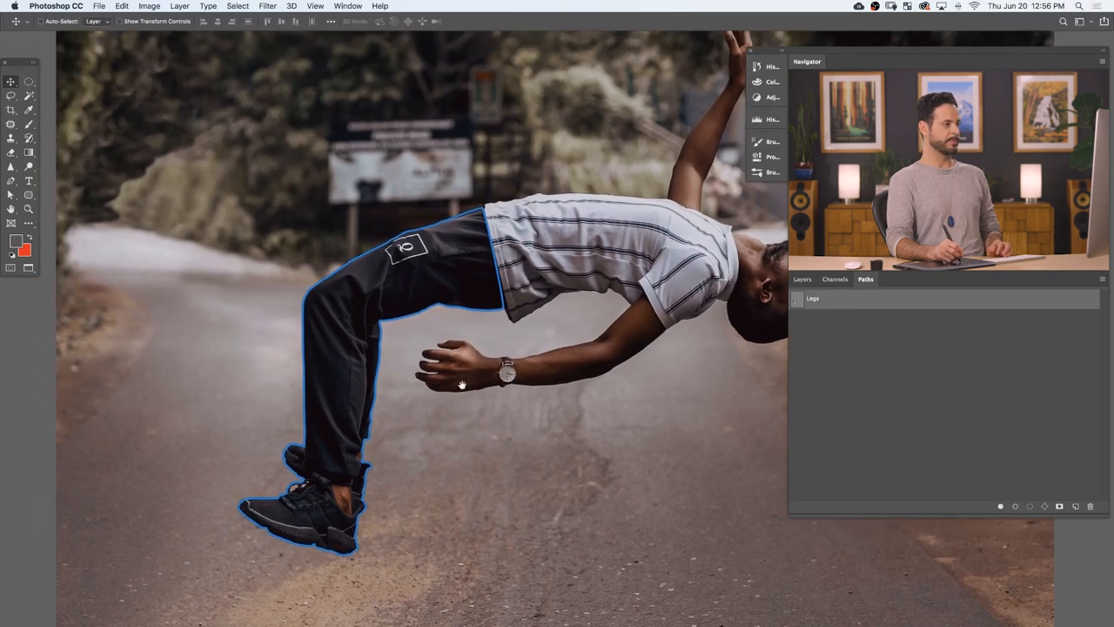
{"action": "right_click", "coordinate": [812, 298]}
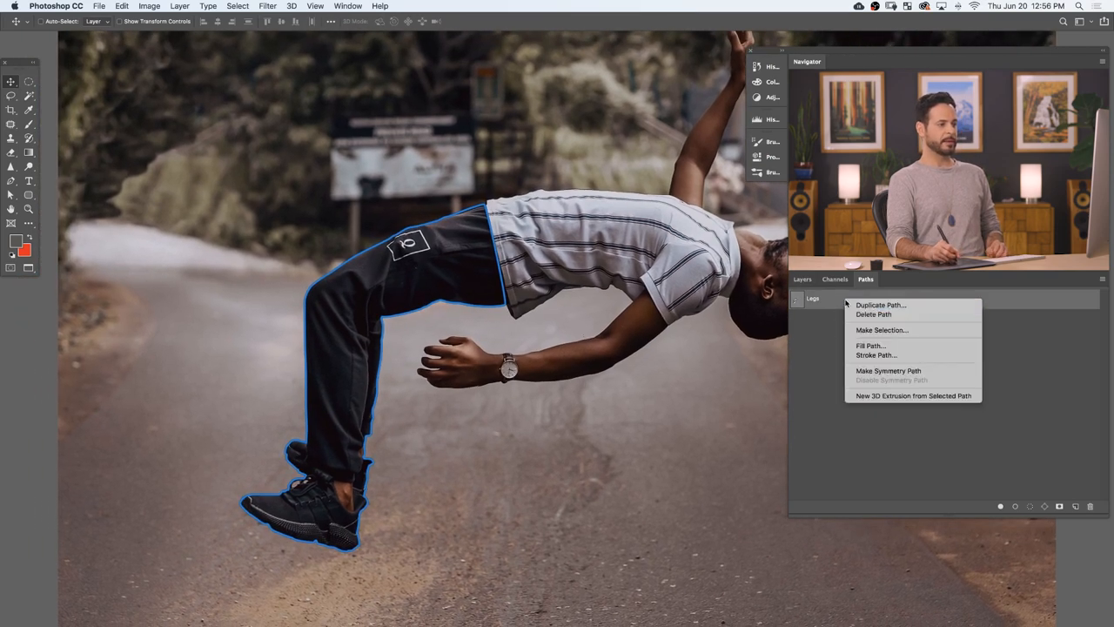
{"action": "mouse_move", "coordinate": [882, 329]}
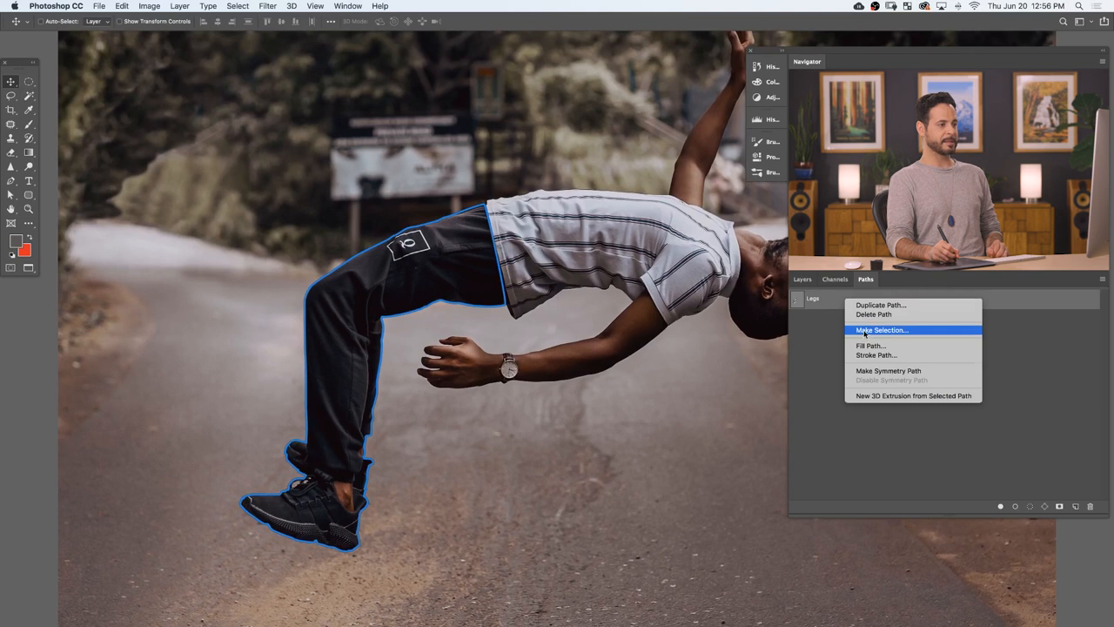
{"action": "left_click", "coordinate": [880, 329]}
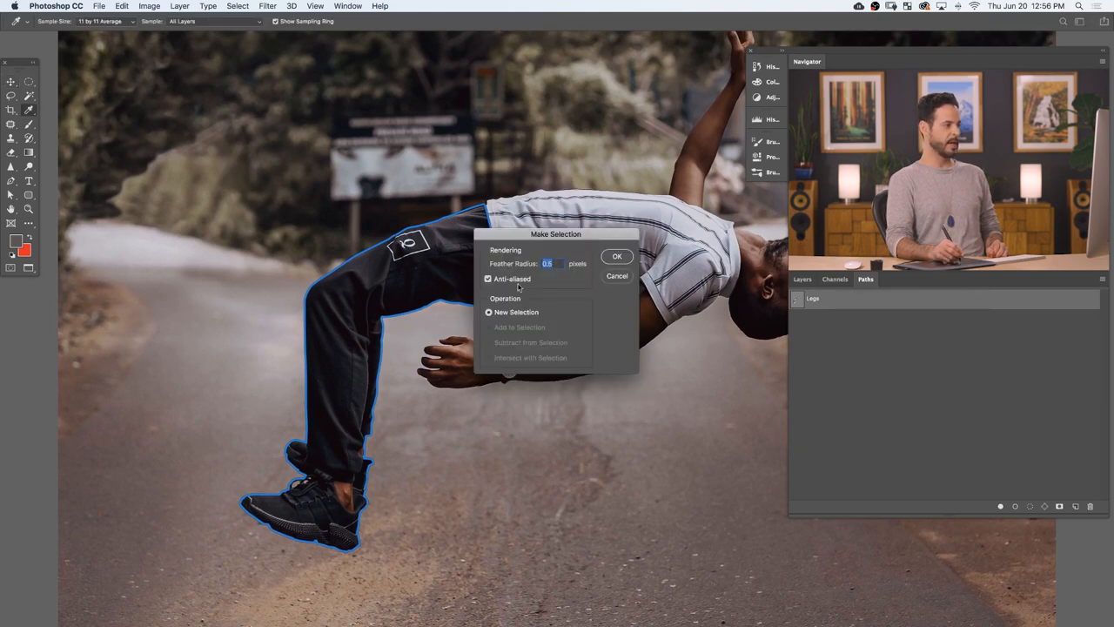
{"action": "type", "text": "1"}
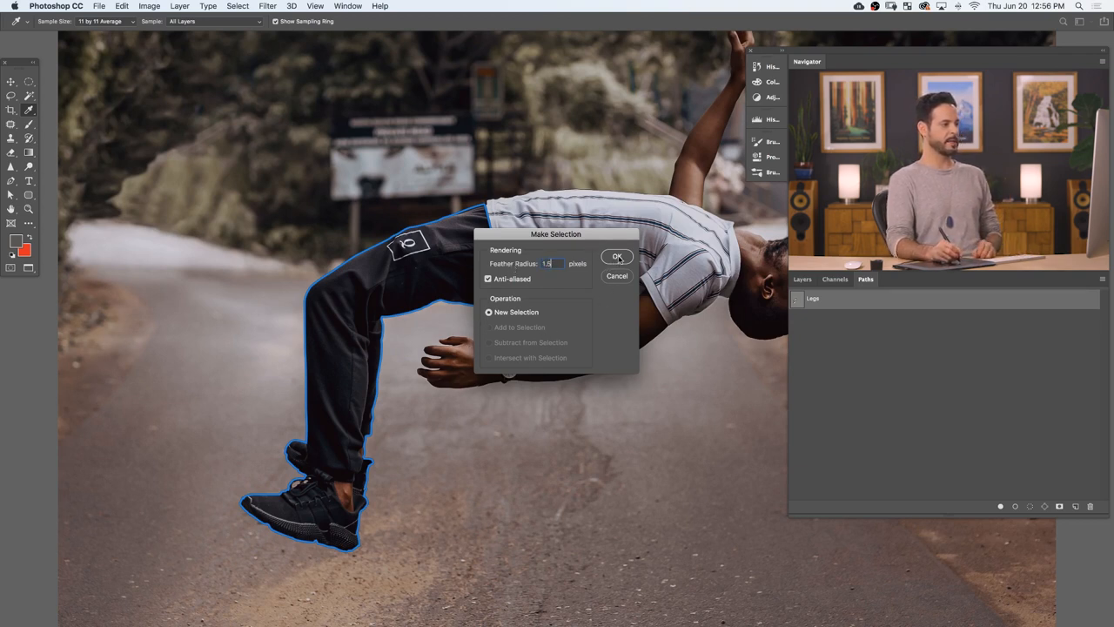
{"action": "left_click", "coordinate": [617, 256]}
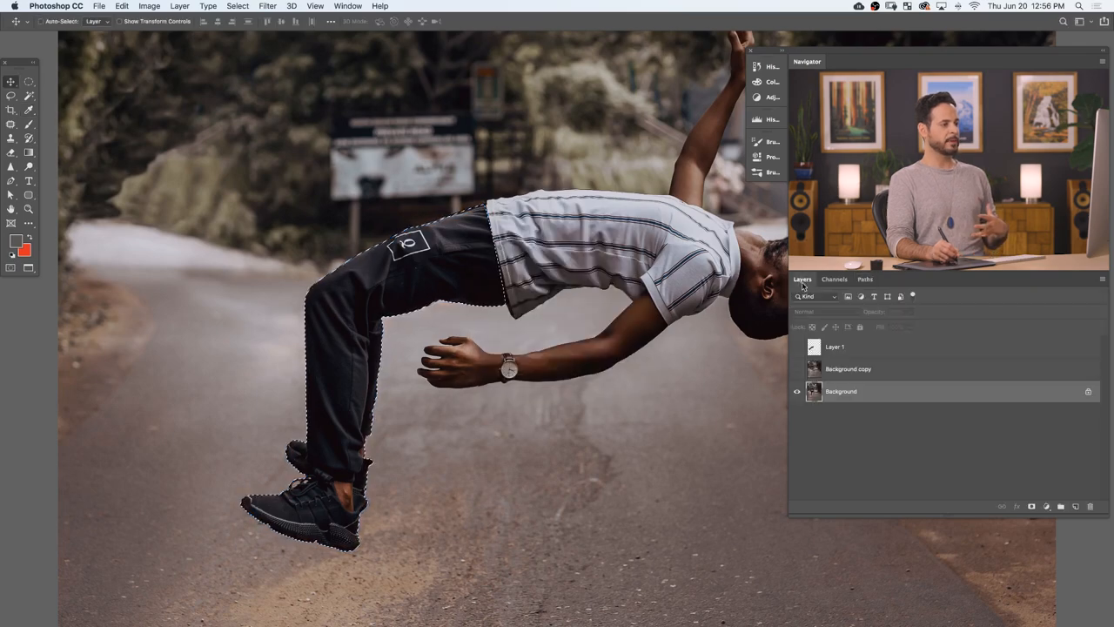
- Check the selection with the photo hidden, copy the legs to Layer 2, and undo a test move
{"action": "left_click", "coordinate": [797, 391]}
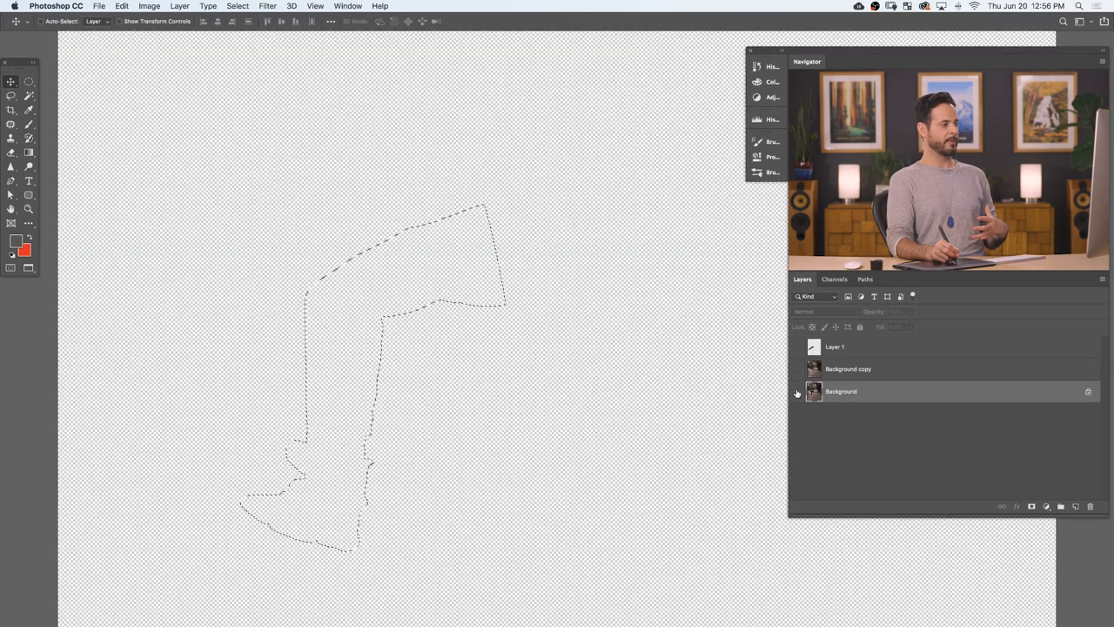
{"action": "left_click", "coordinate": [797, 391]}
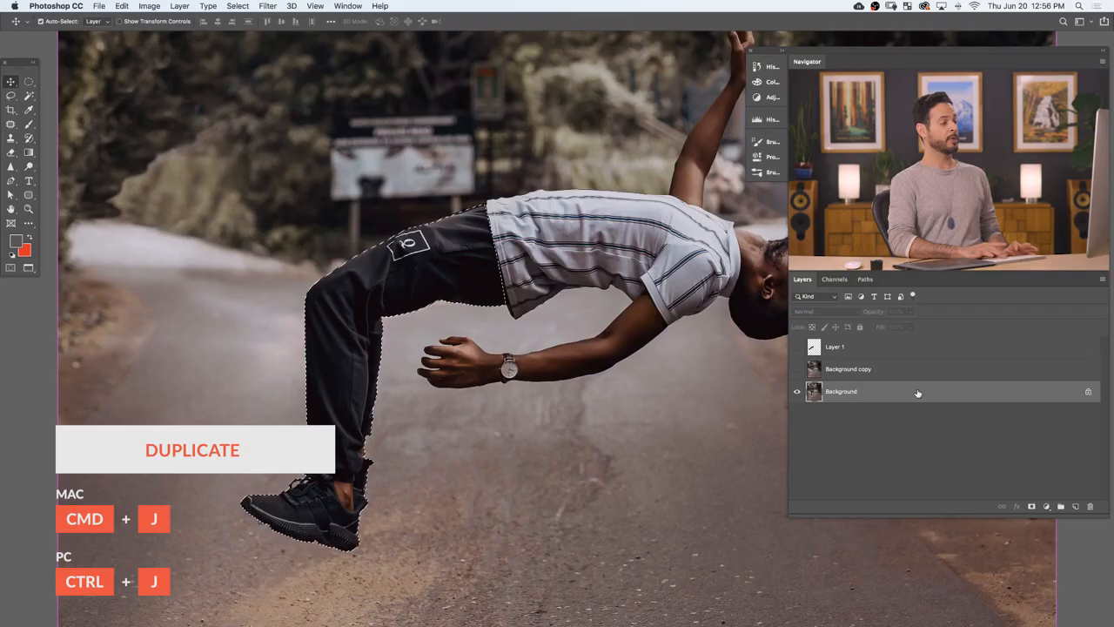
{"action": "key", "text": "cmd+j"}
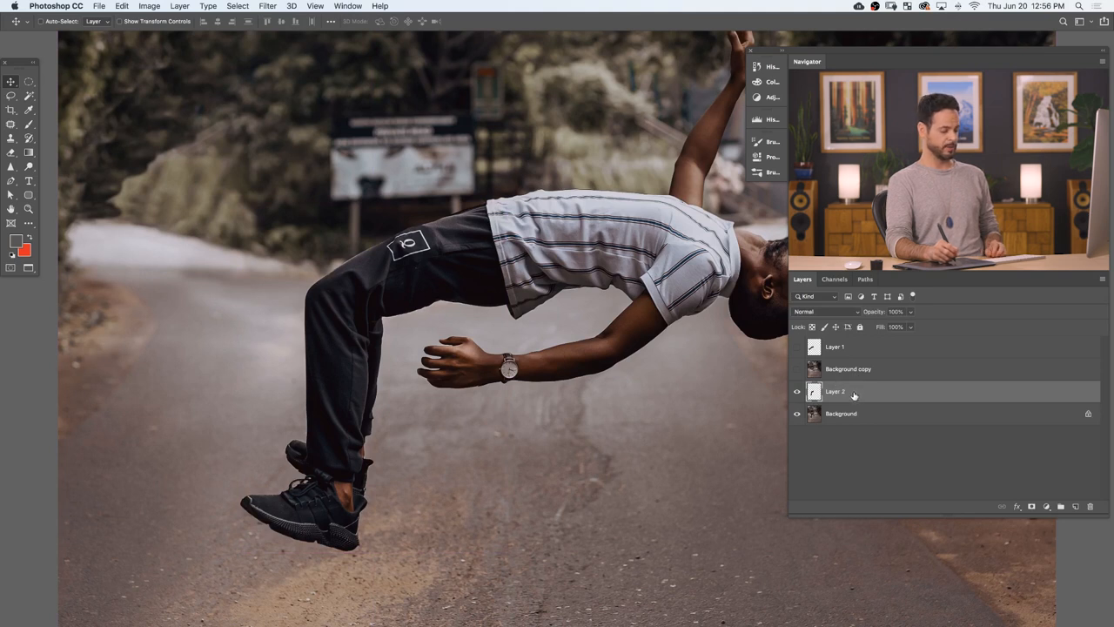
{"action": "left_click", "coordinate": [11, 81]}
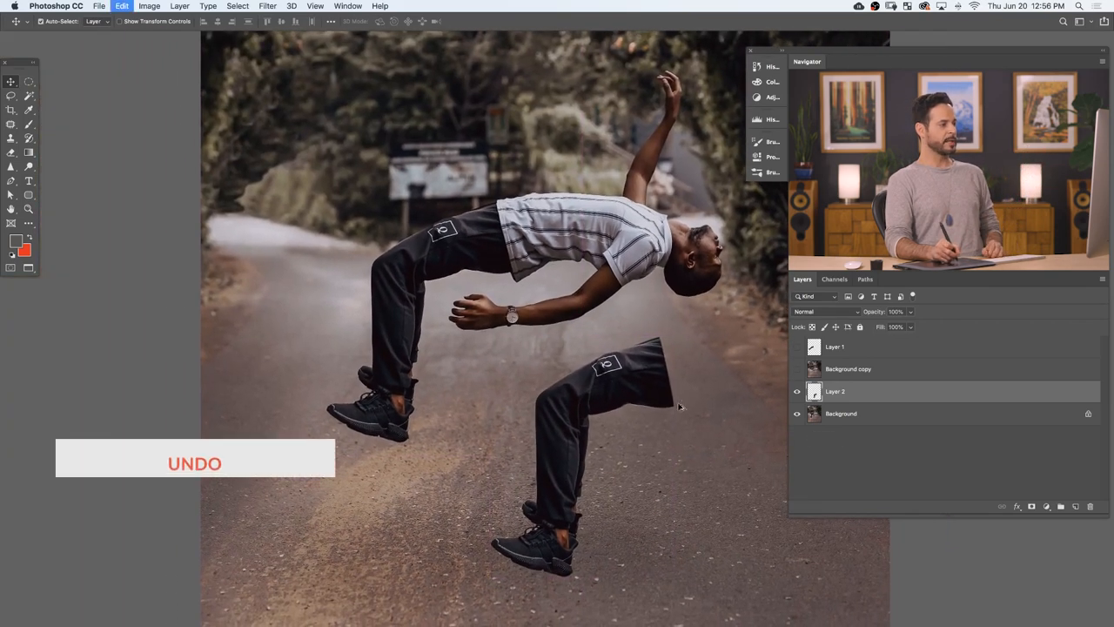
{"action": "key", "text": "cmd+z"}
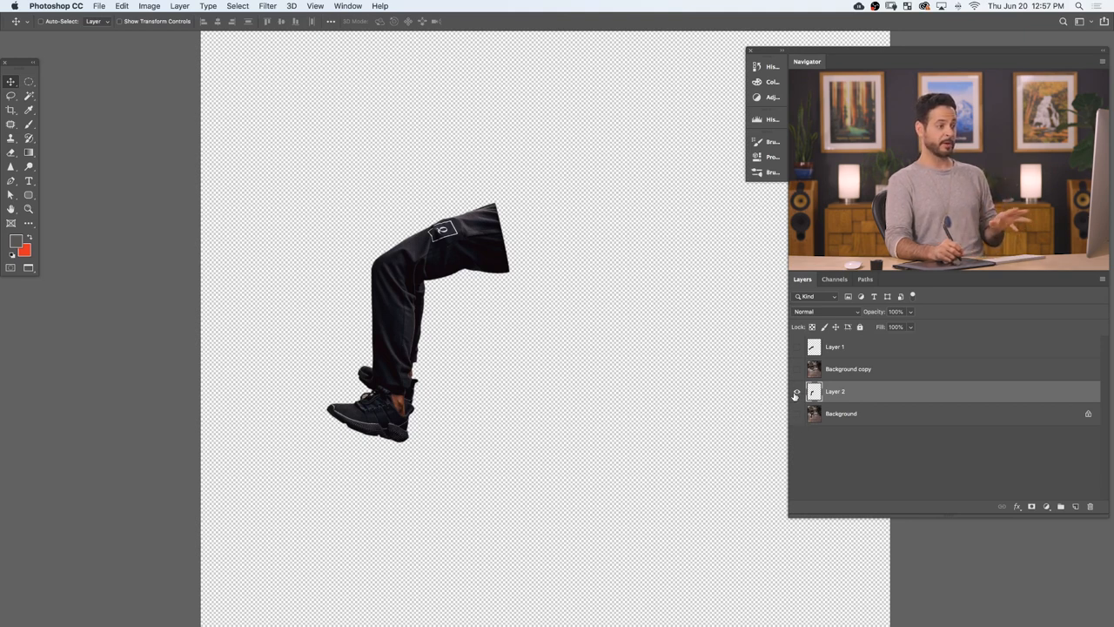
- Show the photo again and start Edit > Puppet Warp on the legs layer
{"action": "left_click", "coordinate": [796, 391]}
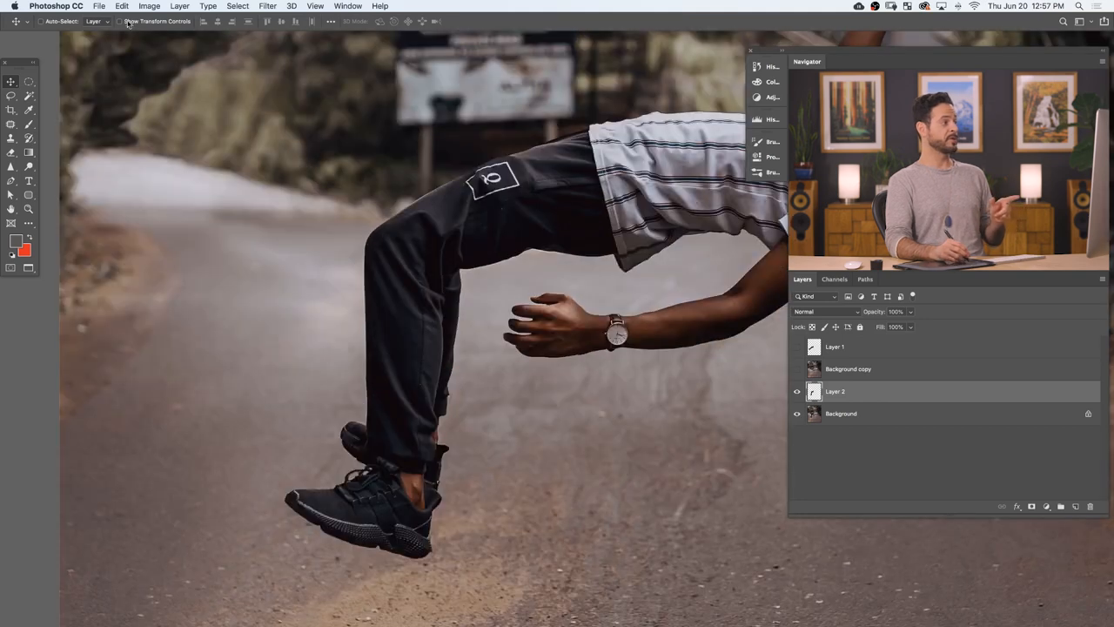
{"action": "left_click", "coordinate": [122, 6]}
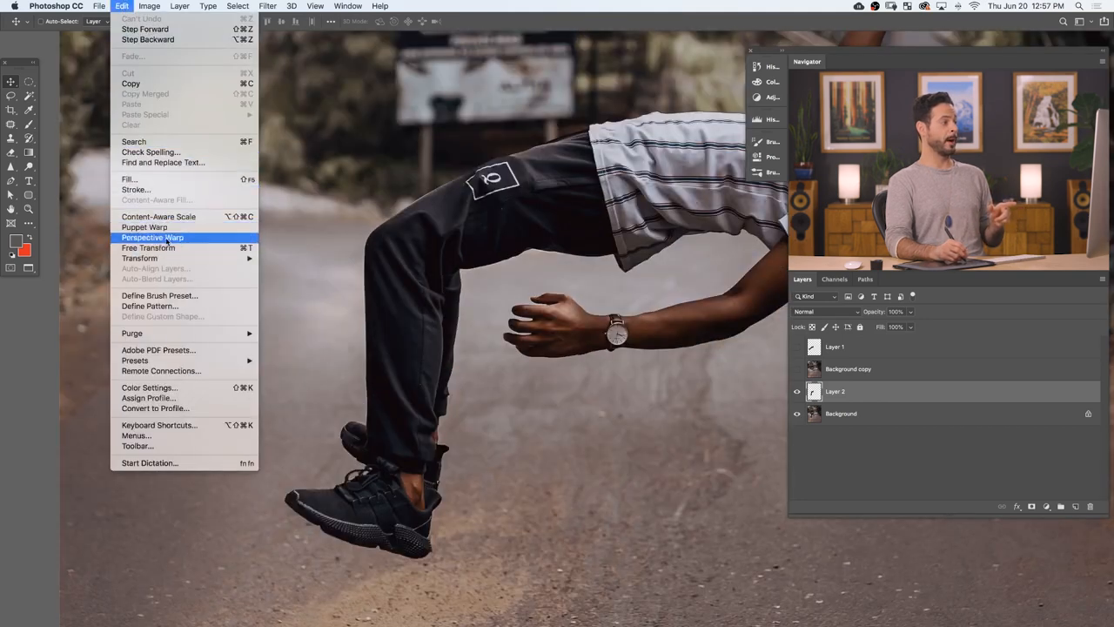
{"action": "left_click", "coordinate": [144, 227]}
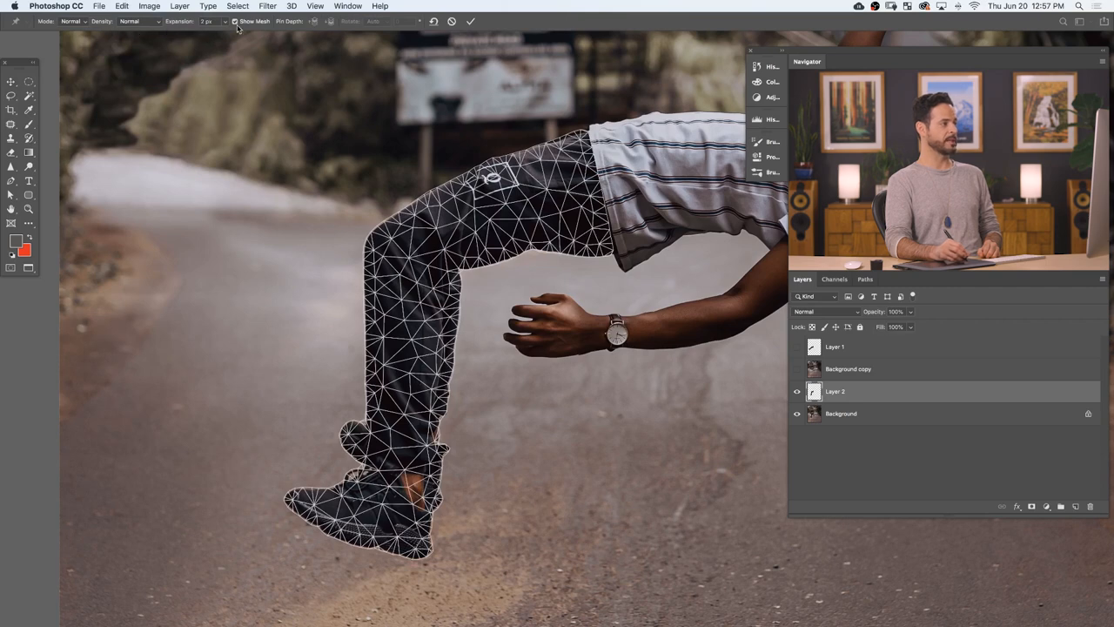
- Toggle the warp mesh, try fewer then more mesh points, and add a pin
{"action": "left_click", "coordinate": [237, 21]}
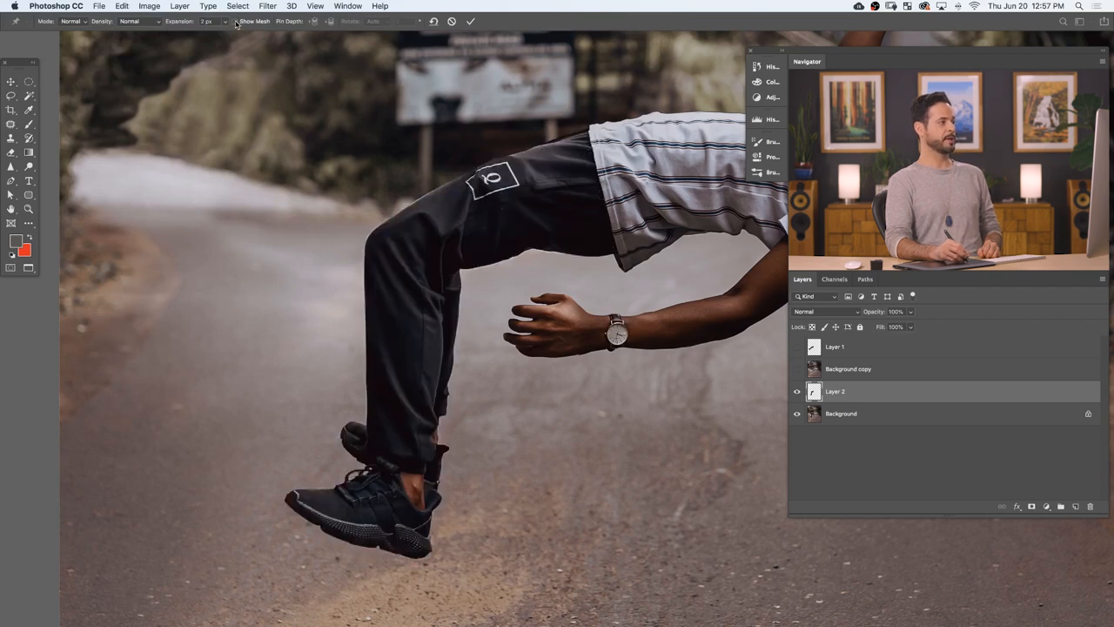
{"action": "left_click", "coordinate": [235, 21]}
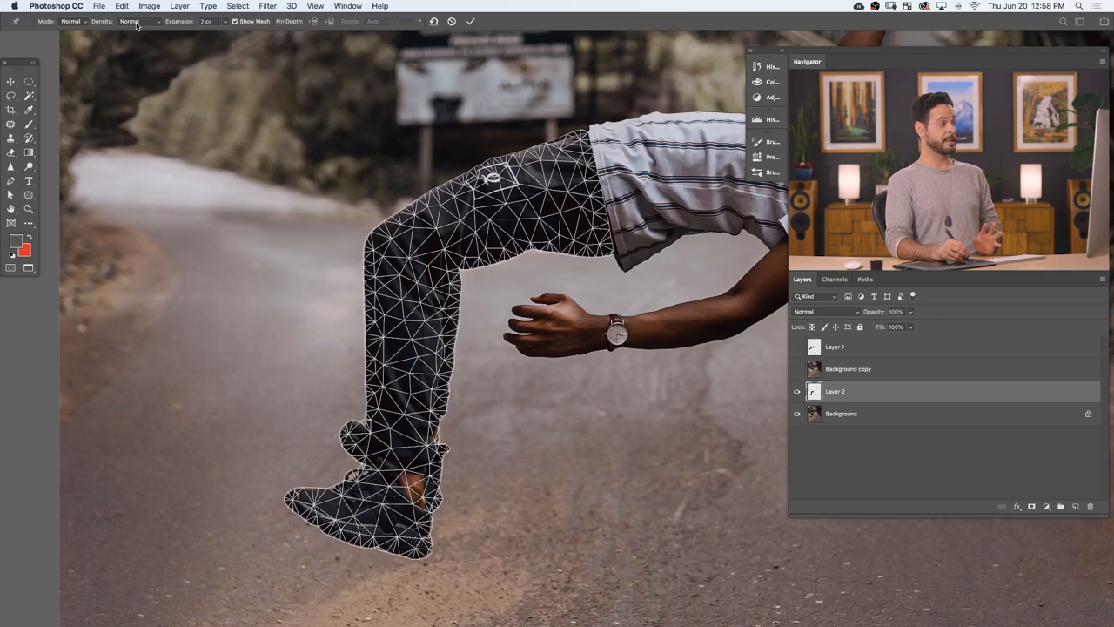
{"action": "left_click", "coordinate": [130, 21]}
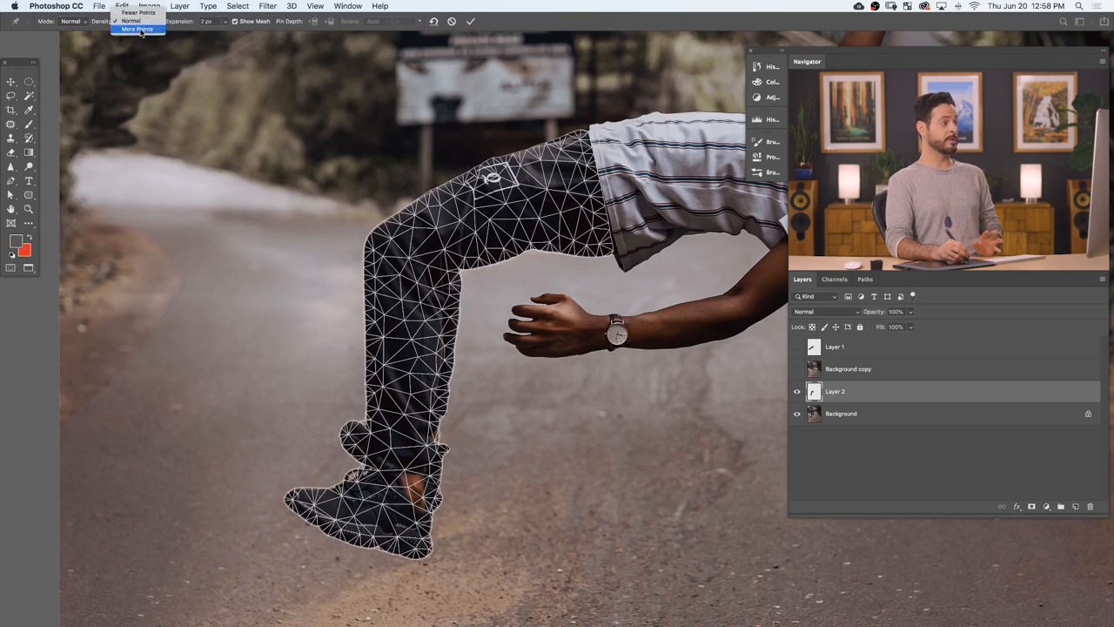
{"action": "left_click", "coordinate": [139, 18]}
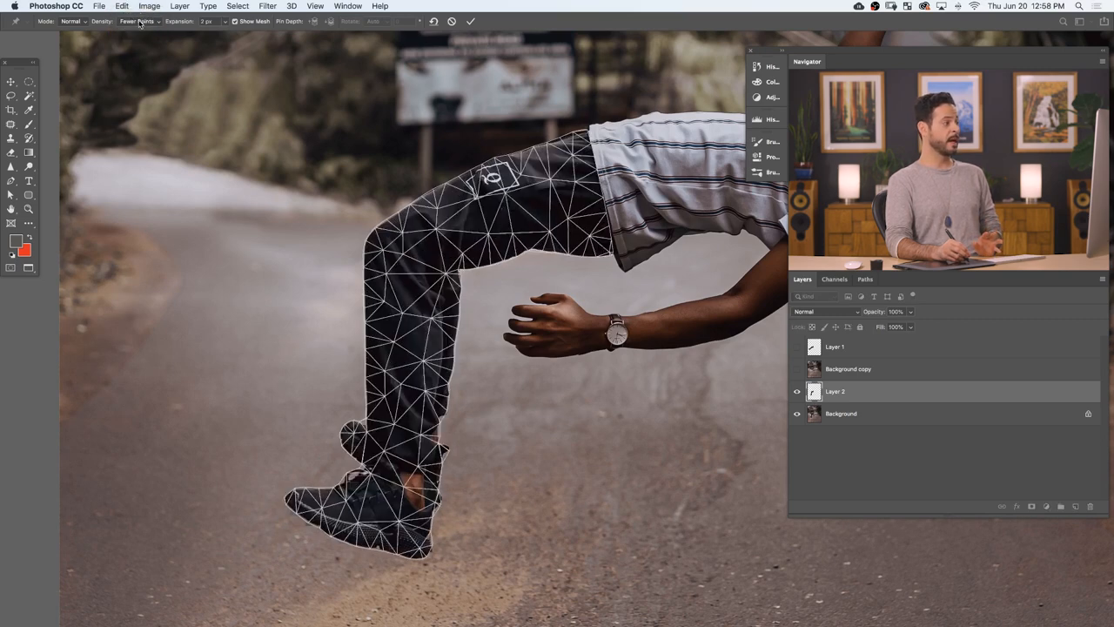
{"action": "left_click", "coordinate": [105, 21]}
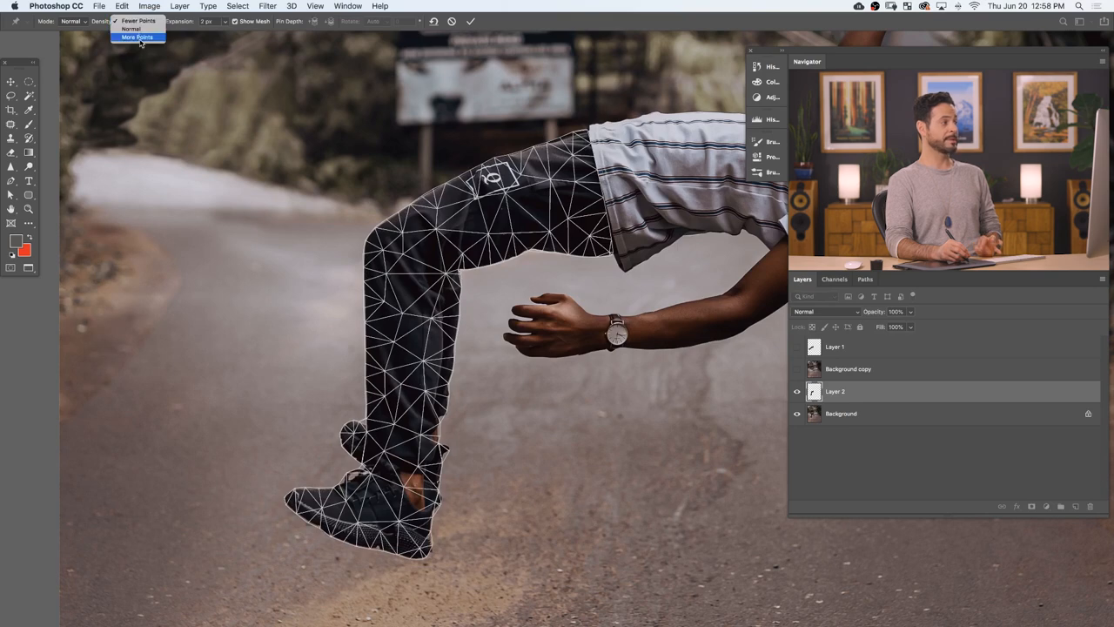
{"action": "left_click", "coordinate": [137, 37]}
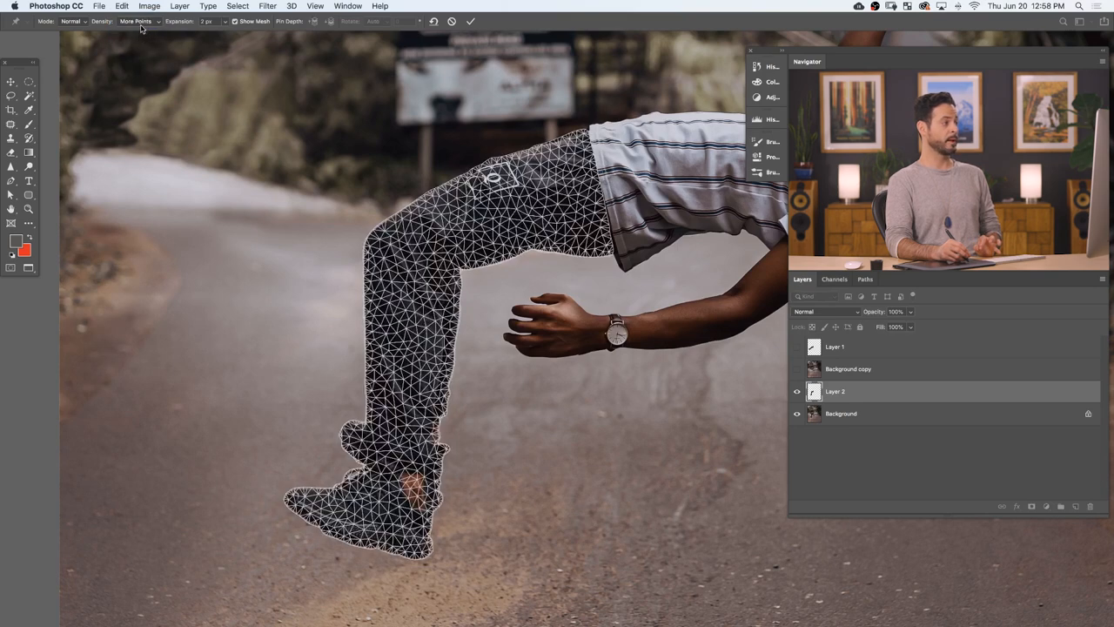
{"action": "left_click", "coordinate": [135, 20]}
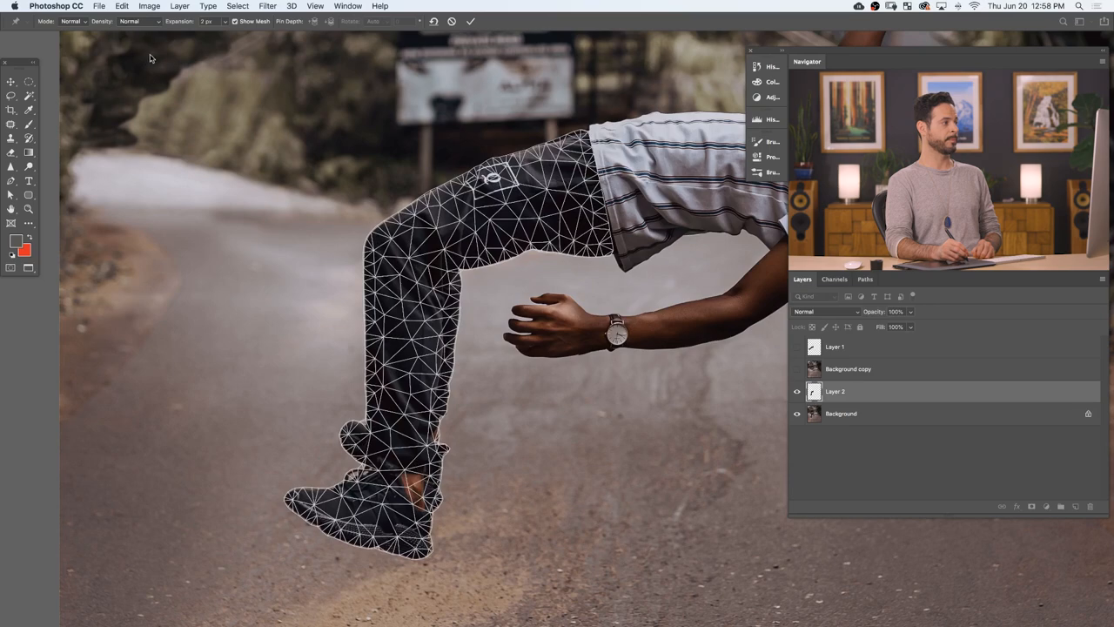
{"action": "left_click", "coordinate": [224, 21]}
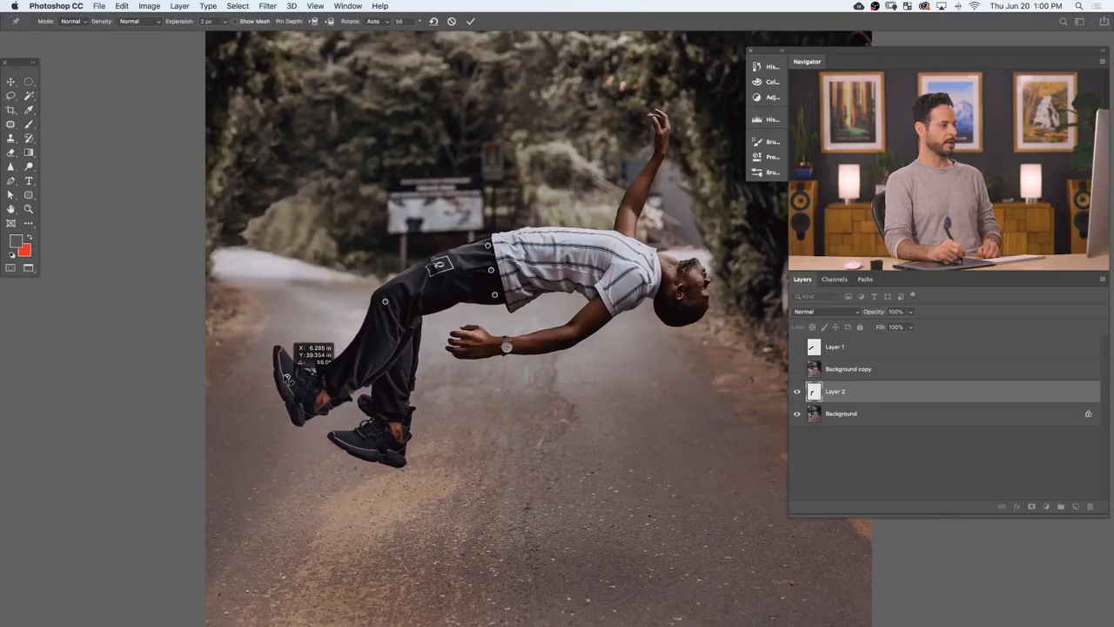
- Drag the foot pins to swing the raised foot further left and adjust its angle
{"action": "left_click_drag", "start_coordinate": [287, 377], "coordinate": [310, 403]}
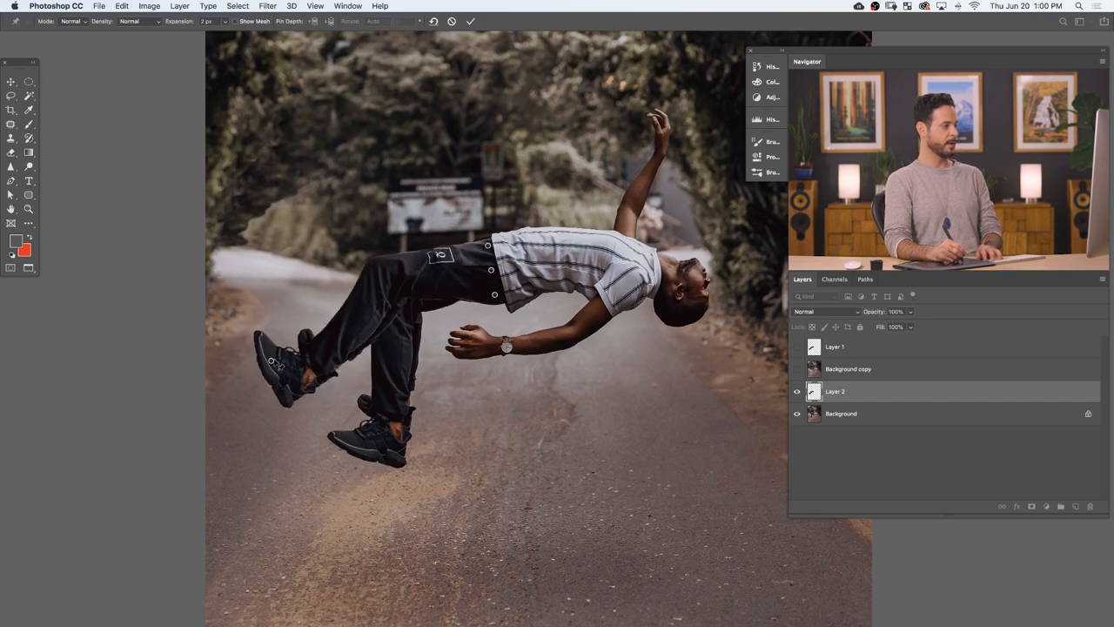
{"action": "left_click_drag", "start_coordinate": [275, 366], "coordinate": [270, 344]}
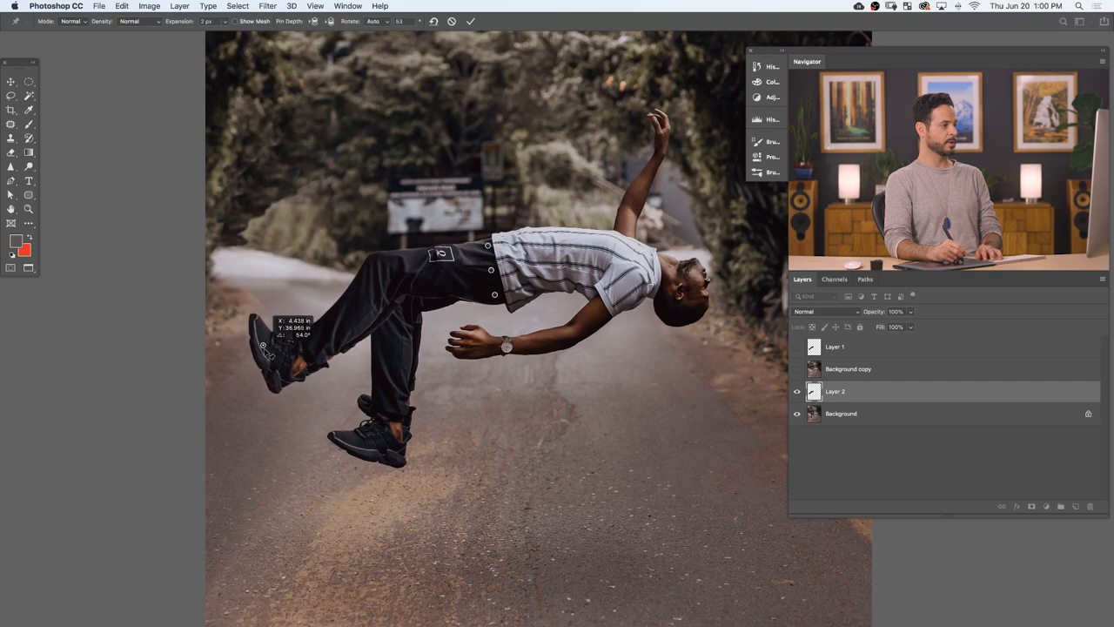
{"action": "left_click_drag", "start_coordinate": [266, 348], "coordinate": [274, 366]}
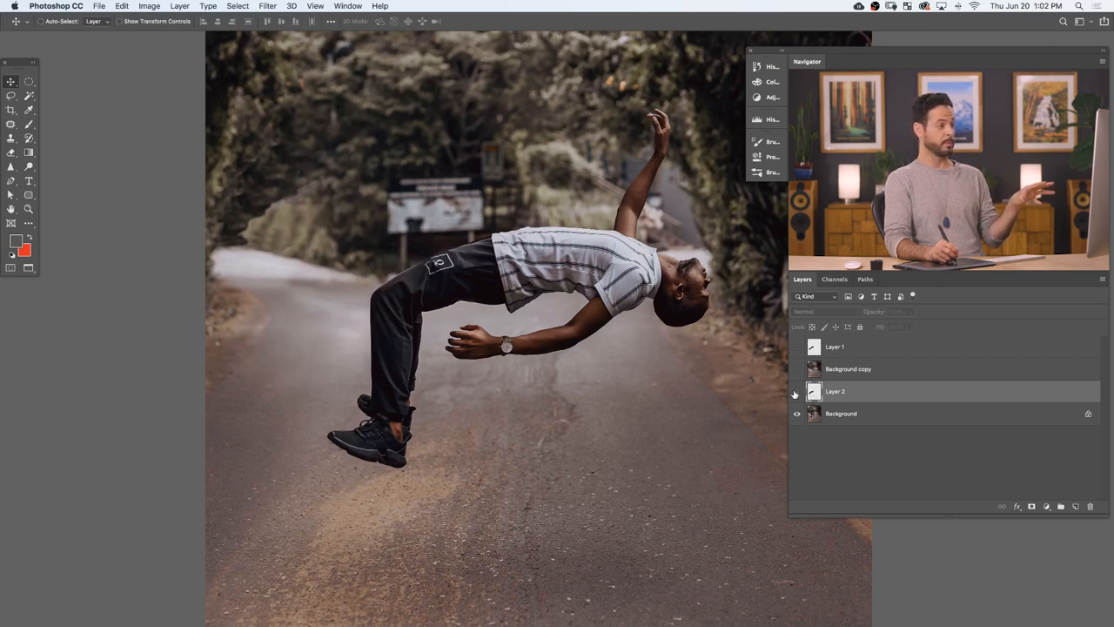
- Hide the warped legs layer (Layer 2) to reveal the original hanging legs
{"action": "left_click", "coordinate": [796, 391]}
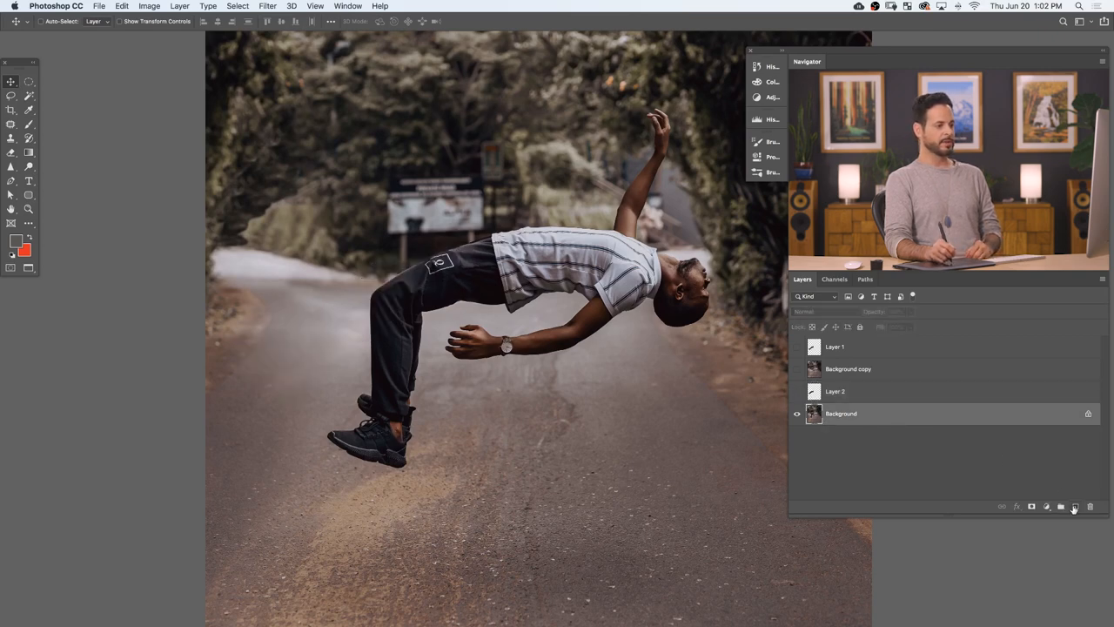
- Add Layer 3 above Background and paint out the original legs with the Spot Healing Brush
{"action": "left_click", "coordinate": [1074, 506]}
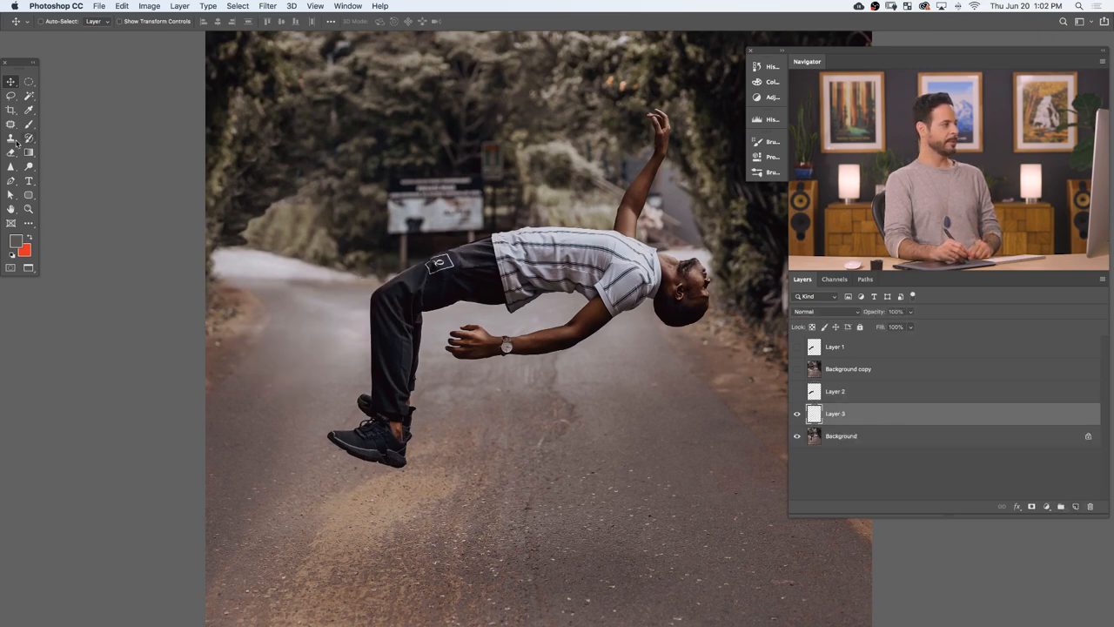
{"action": "left_click", "coordinate": [12, 125]}
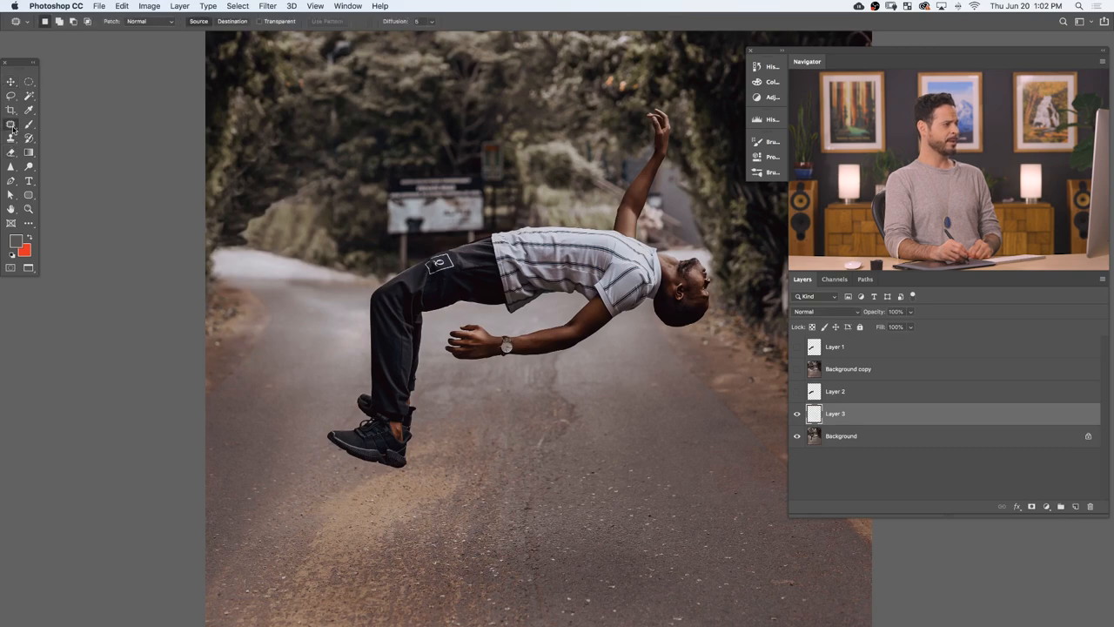
{"action": "left_click", "coordinate": [11, 123]}
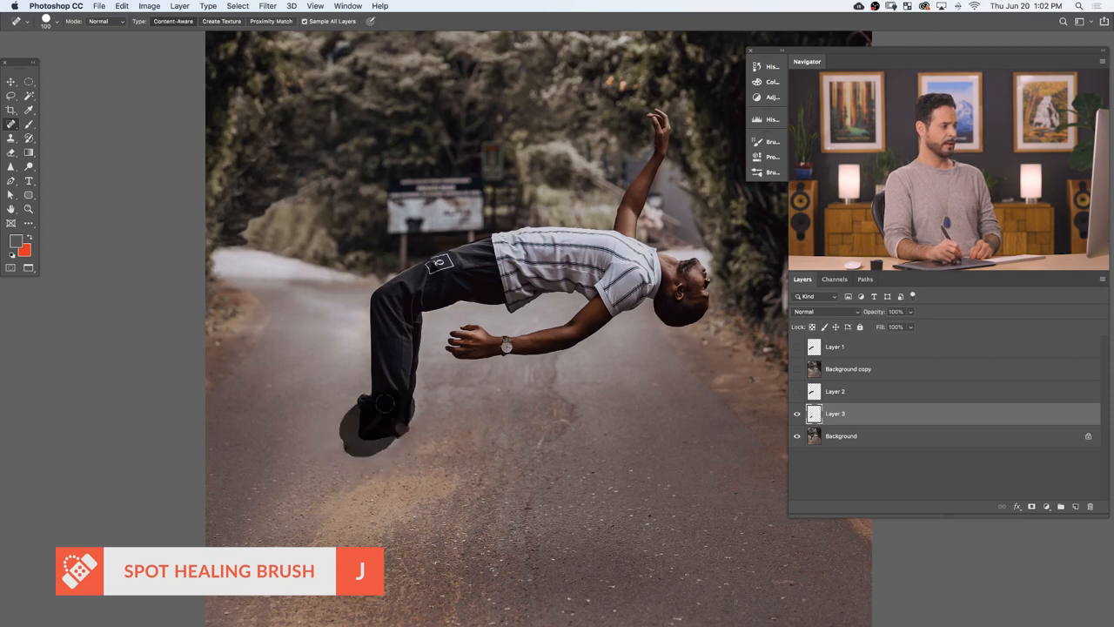
{"action": "left_click", "coordinate": [383, 405]}
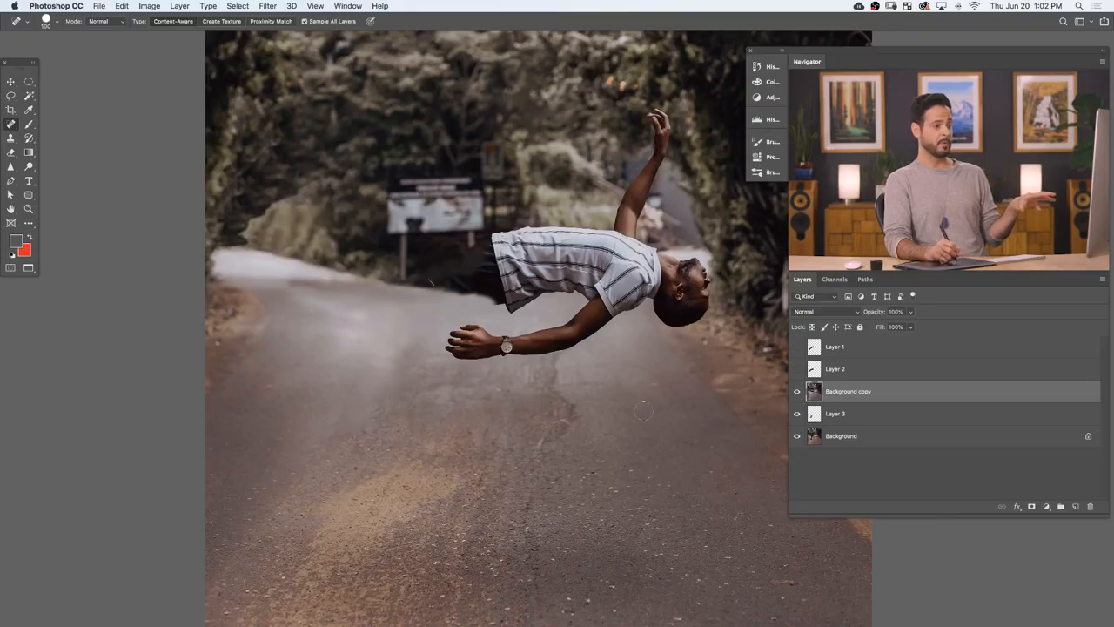
- Toggle Background copy and Layer 2 visibility, then hide the healed layers and select Background
{"action": "left_click", "coordinate": [797, 368]}
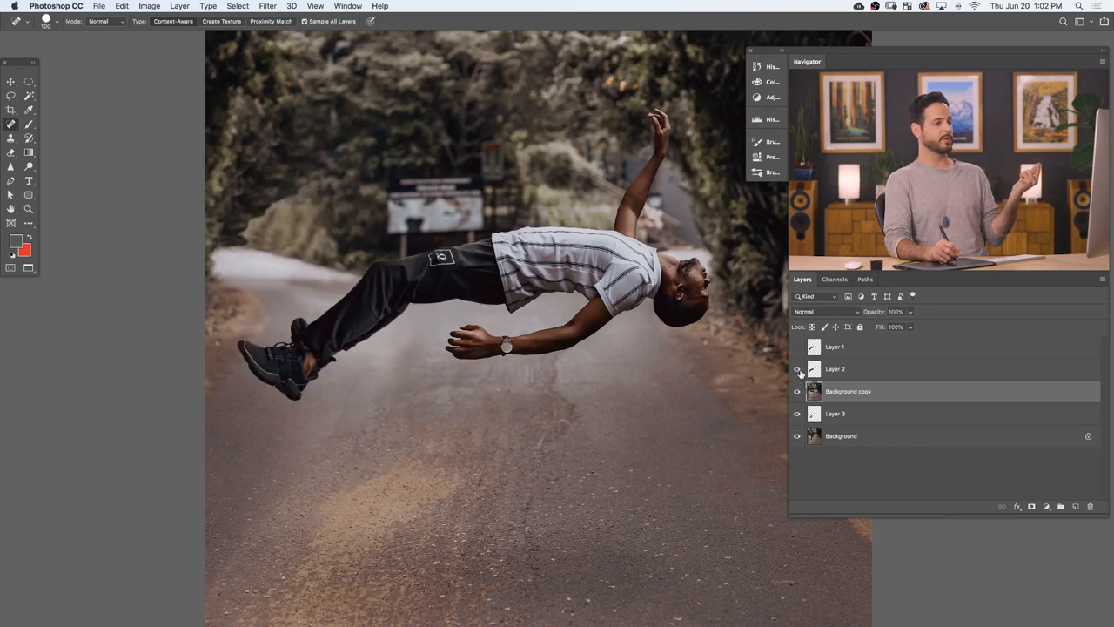
{"action": "left_click", "coordinate": [796, 368]}
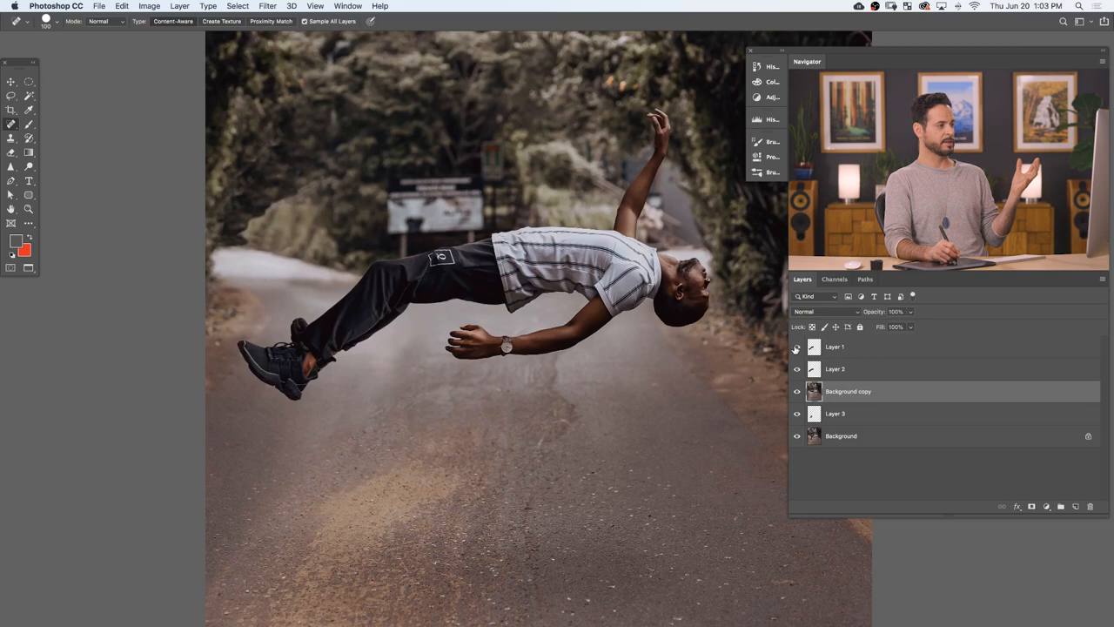
{"action": "left_click", "coordinate": [796, 346]}
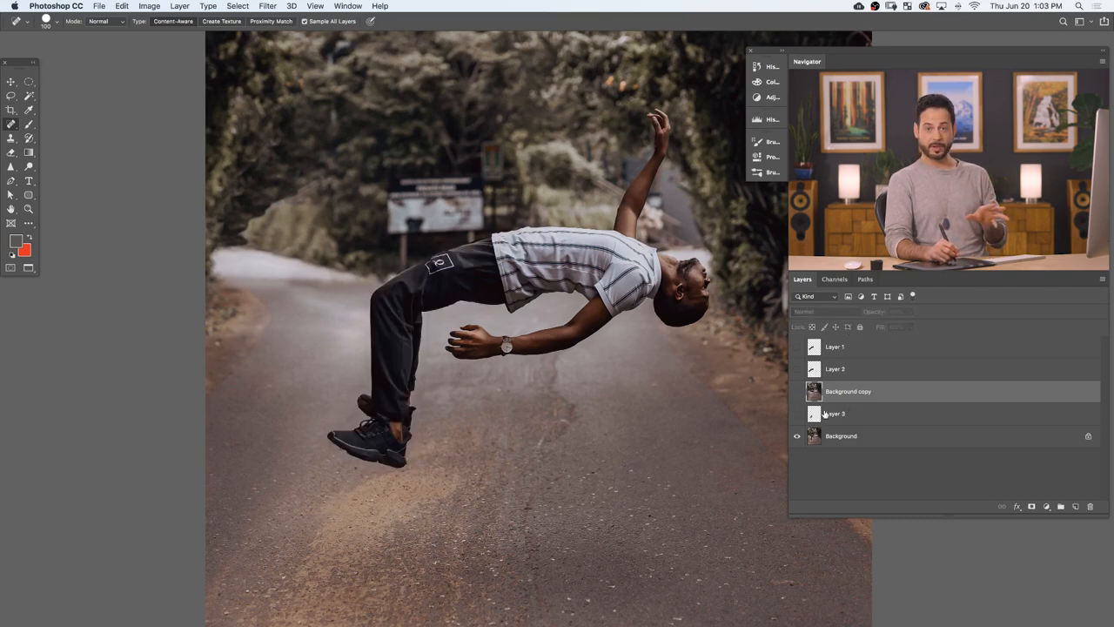
{"action": "left_click", "coordinate": [841, 436]}
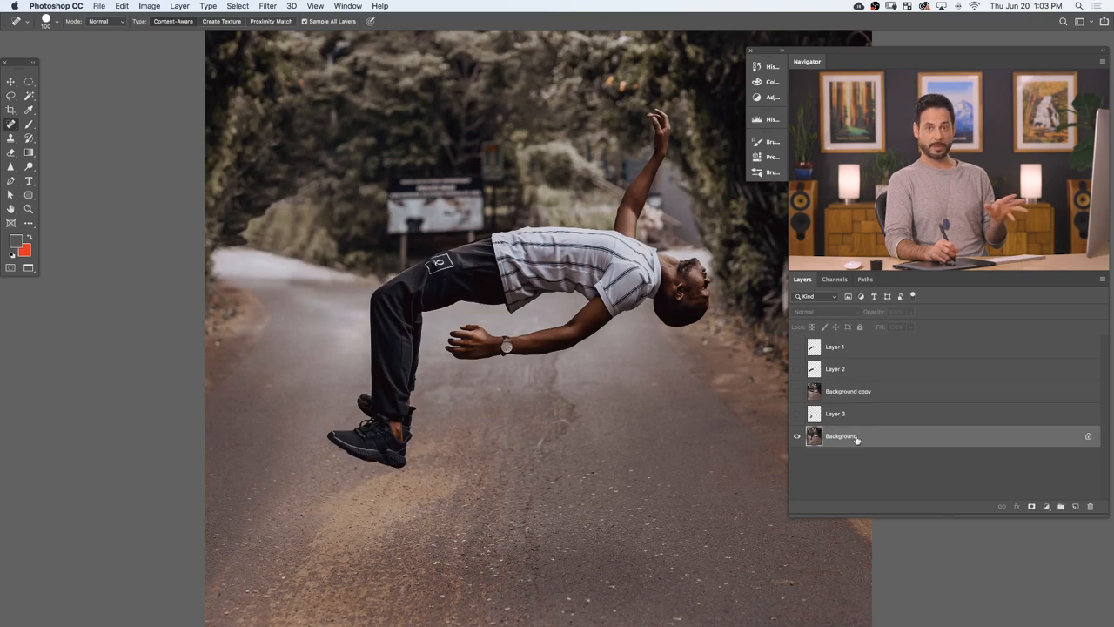
{"action": "left_click", "coordinate": [865, 278]}
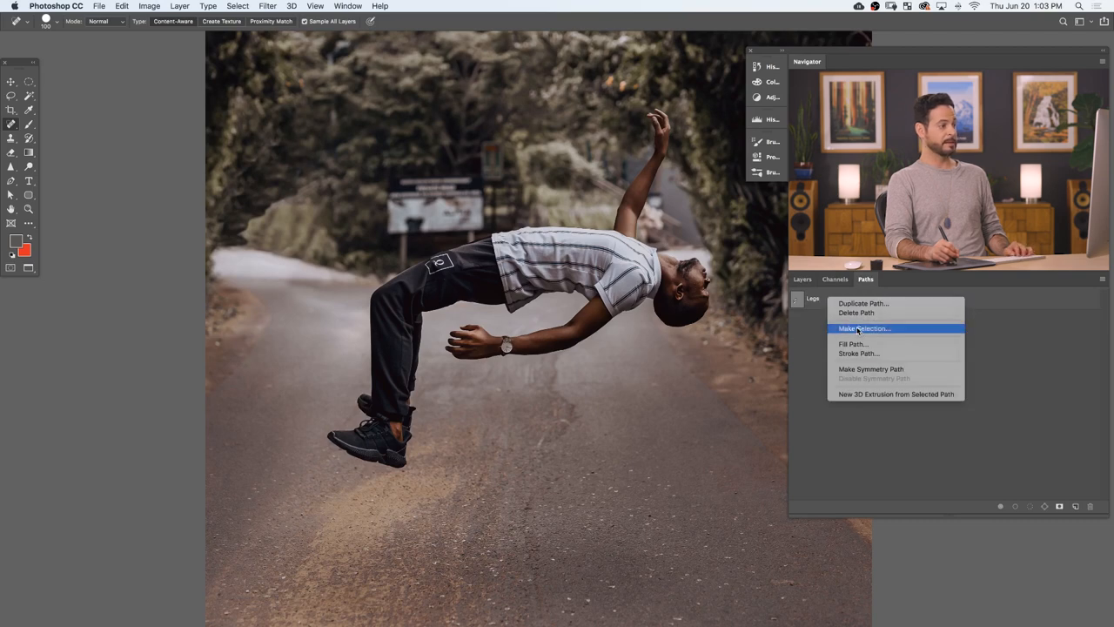
- Load the Legs path as a selection and copy the legs onto new layers with Cmd+J twice
{"action": "left_click", "coordinate": [863, 328]}
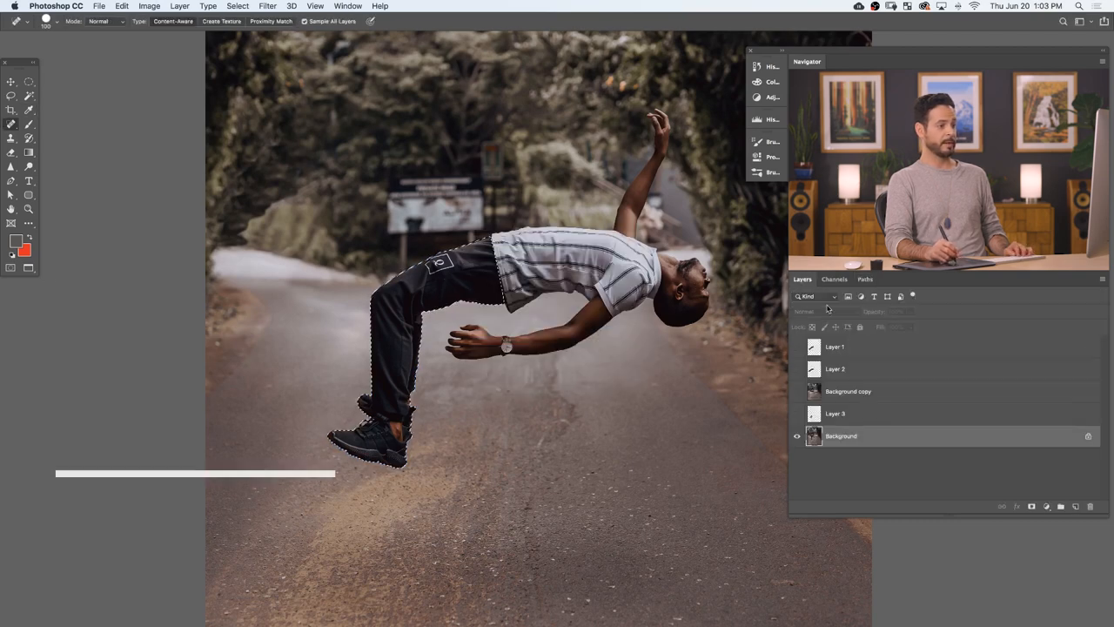
{"action": "key", "text": "cmd+j"}
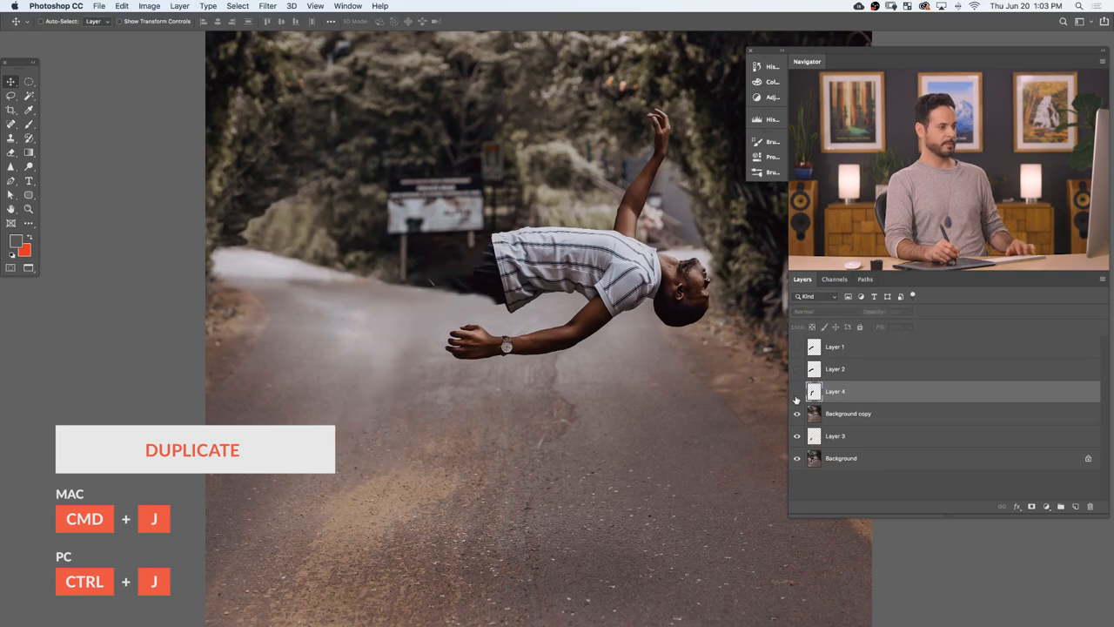
{"action": "key", "text": "cmd+j"}
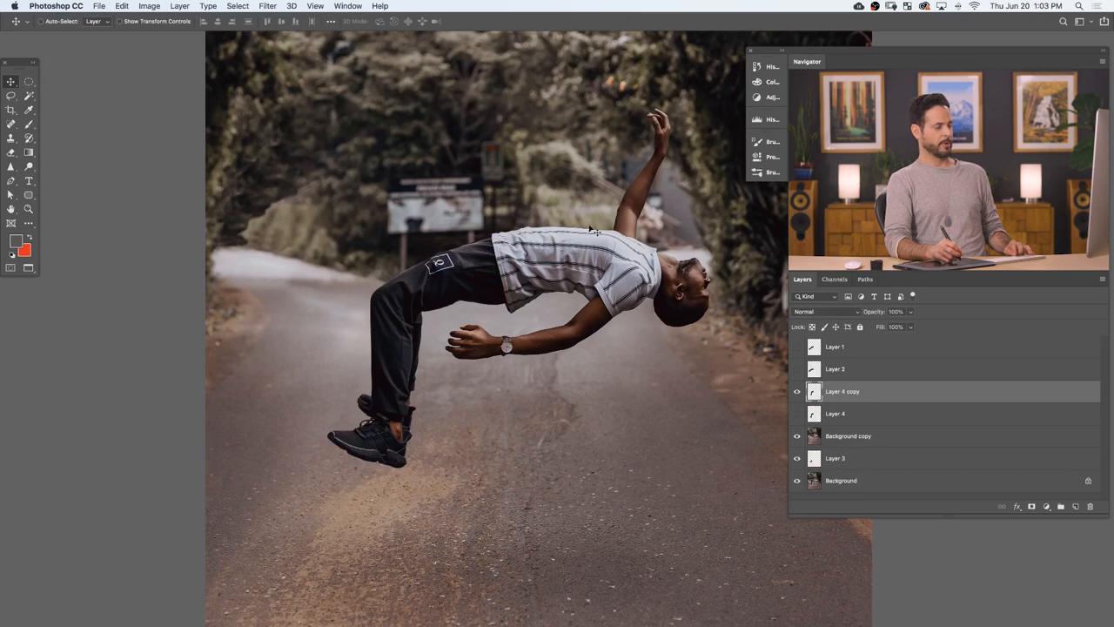
- Puppet-warp the legs copy so the feet swing back left, comparing it with the layer hidden
{"action": "left_click", "coordinate": [122, 6]}
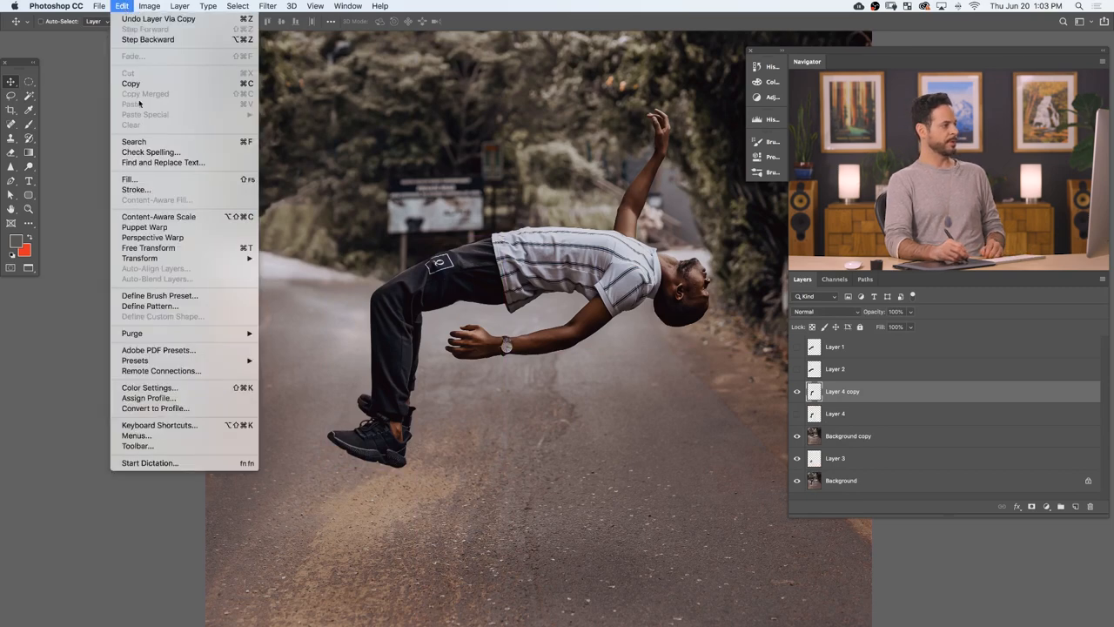
{"action": "mouse_move", "coordinate": [152, 237]}
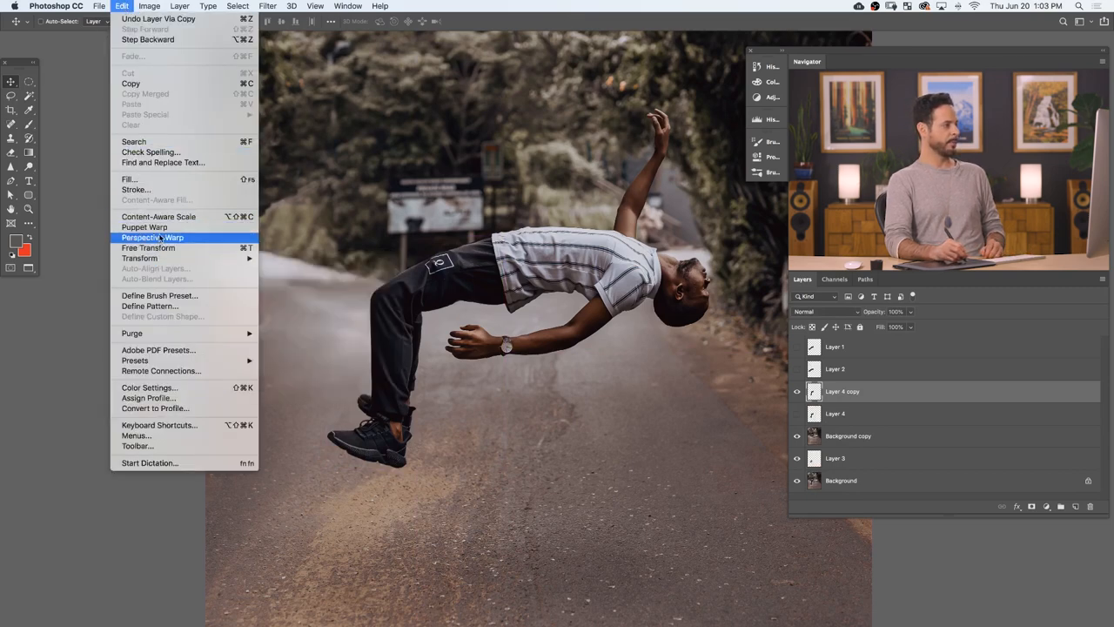
{"action": "left_click", "coordinate": [144, 228]}
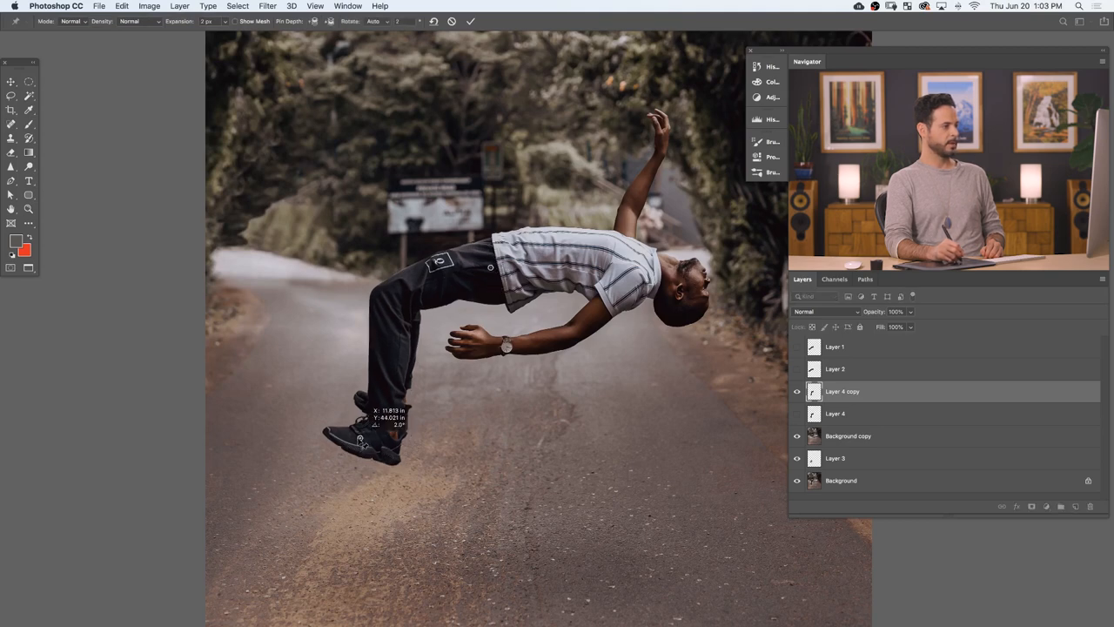
{"action": "left_click_drag", "start_coordinate": [360, 438], "coordinate": [294, 401]}
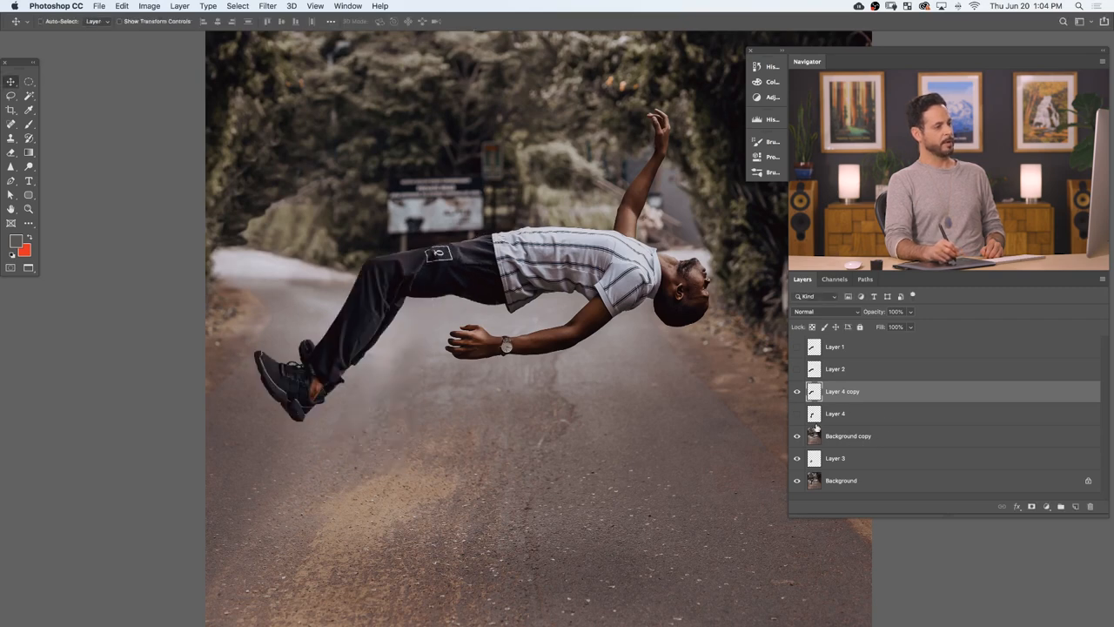
{"action": "left_click", "coordinate": [796, 414]}
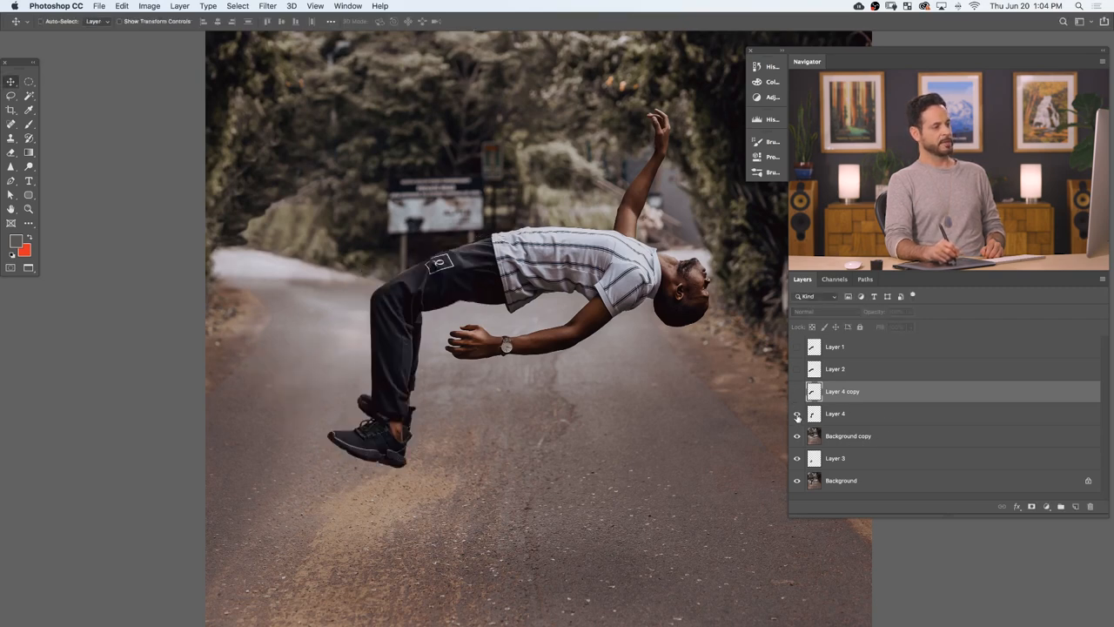
{"action": "left_click", "coordinate": [796, 414]}
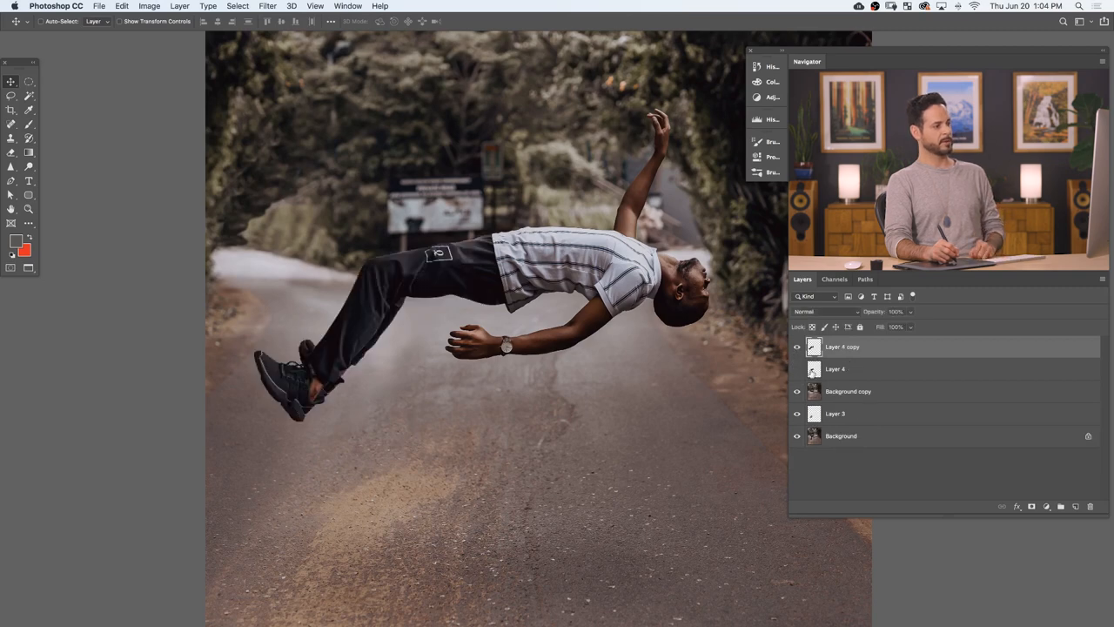
{"action": "left_click_drag", "start_coordinate": [540, 348], "coordinate": [585, 436]}
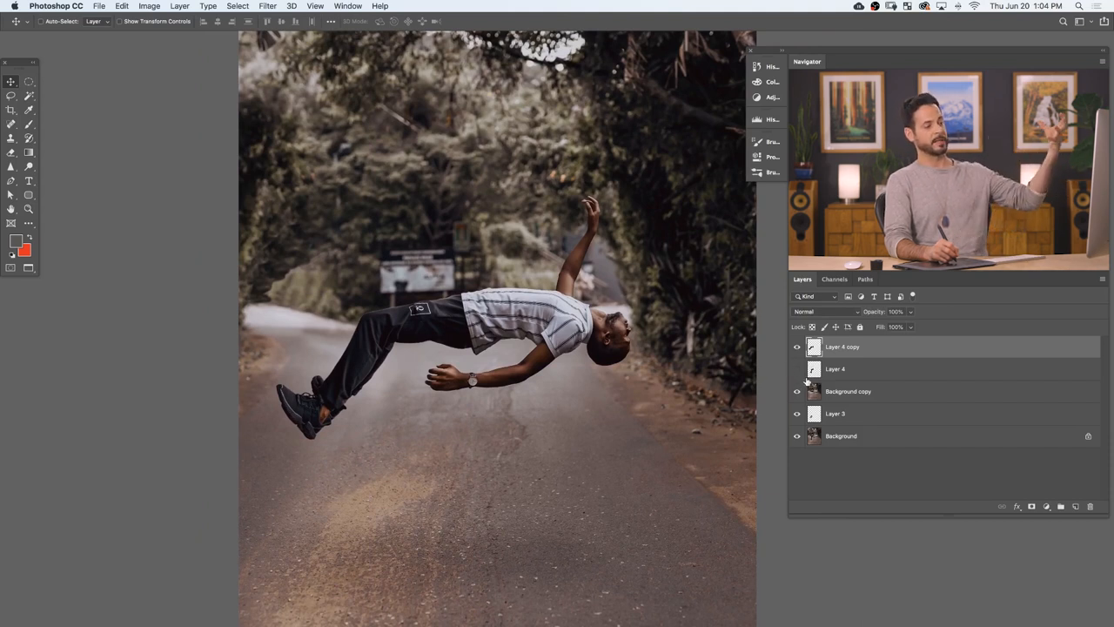
- Relaunch Edit > Puppet Warp on the Layer 4 copy to re-pose the legs
{"action": "left_click", "coordinate": [797, 369]}
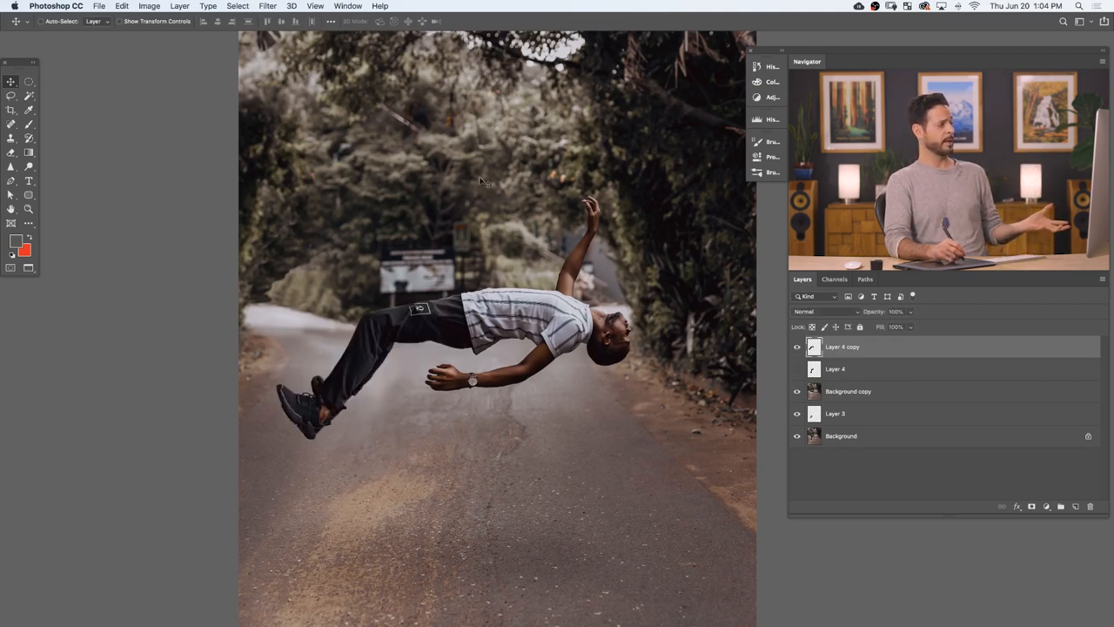
{"action": "left_click", "coordinate": [121, 6]}
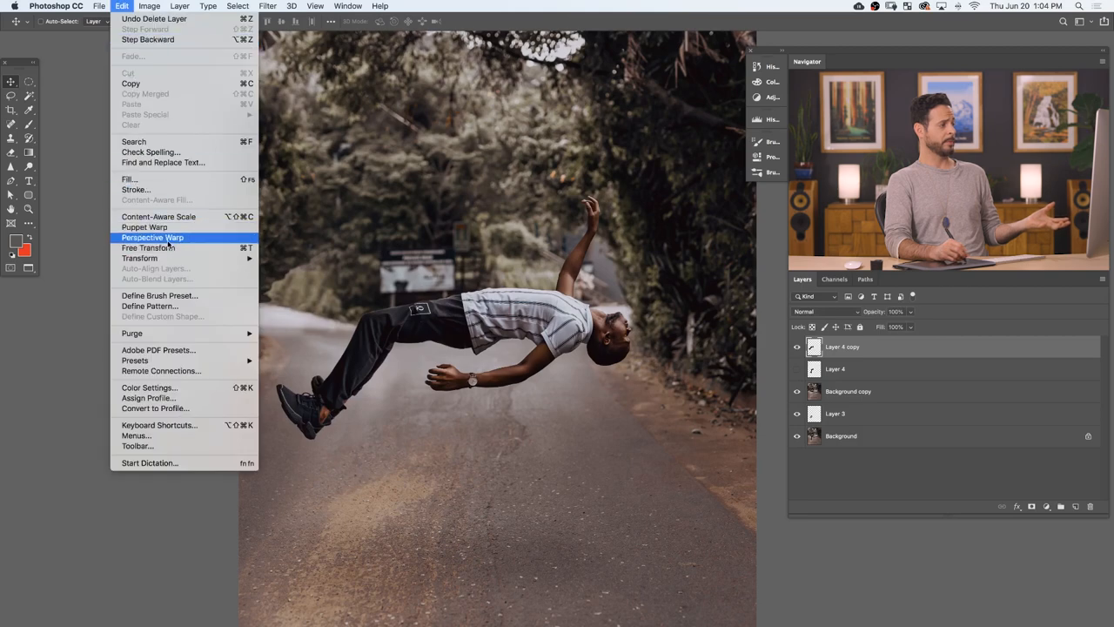
{"action": "left_click", "coordinate": [153, 237]}
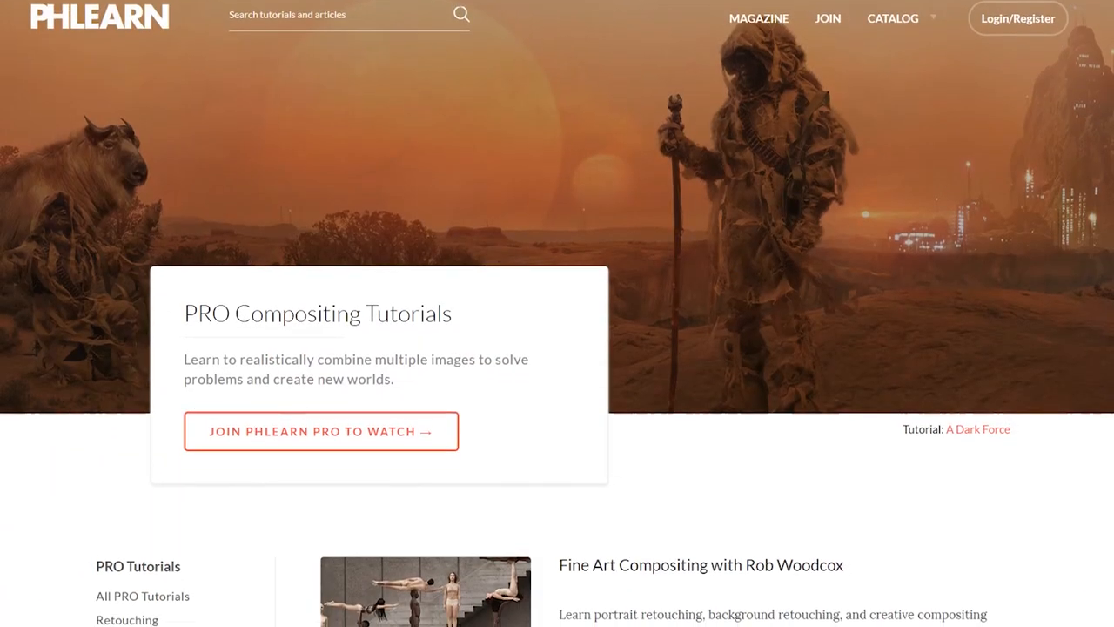
- Scroll the PHLEARN PRO page down to How to Master Photoshop courses 08–10
{"action": "scroll", "scroll_direction": "down", "scroll_amount": 3}
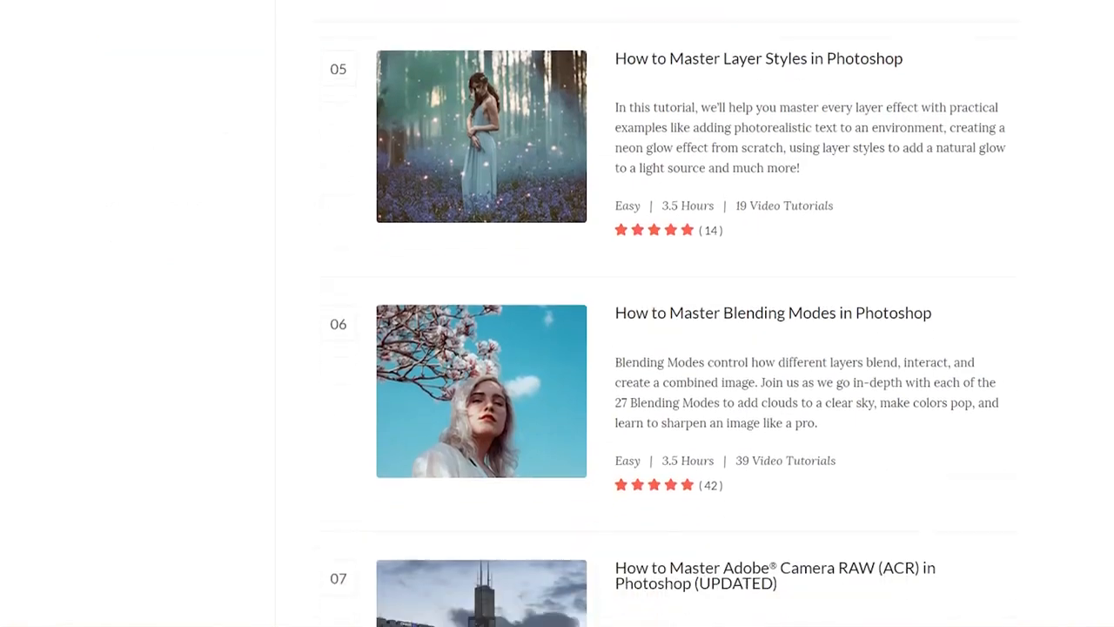
{"action": "scroll", "scroll_direction": "down", "scroll_amount": 3}
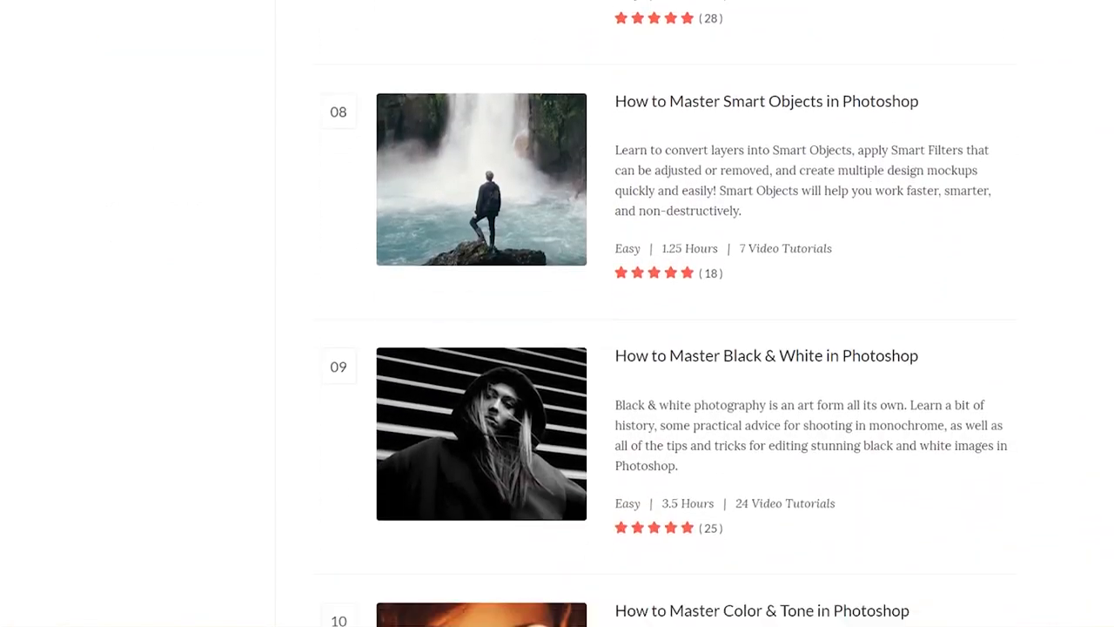